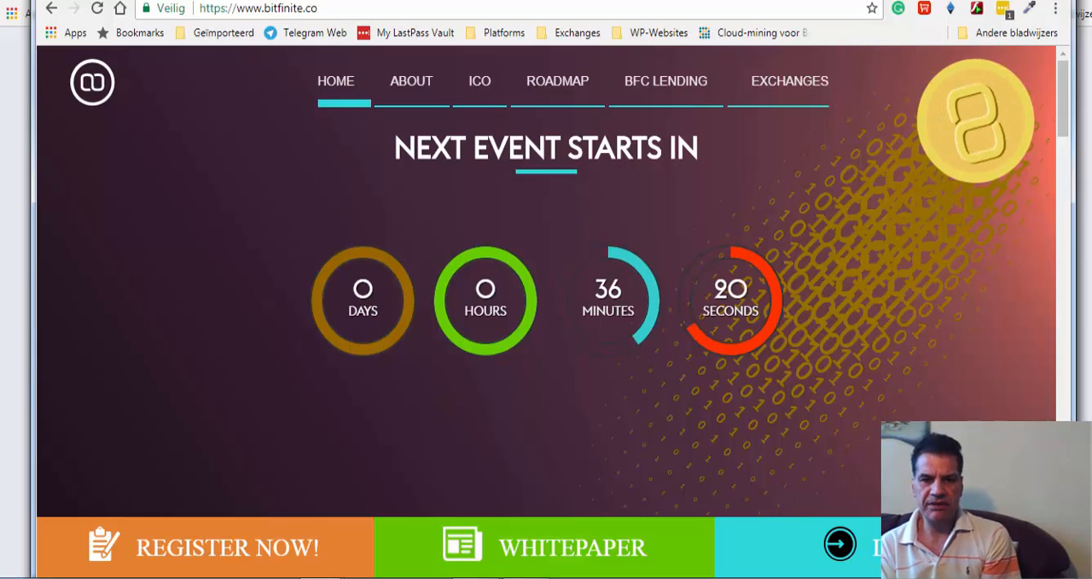
pyautogui.moveTo(683, 259)
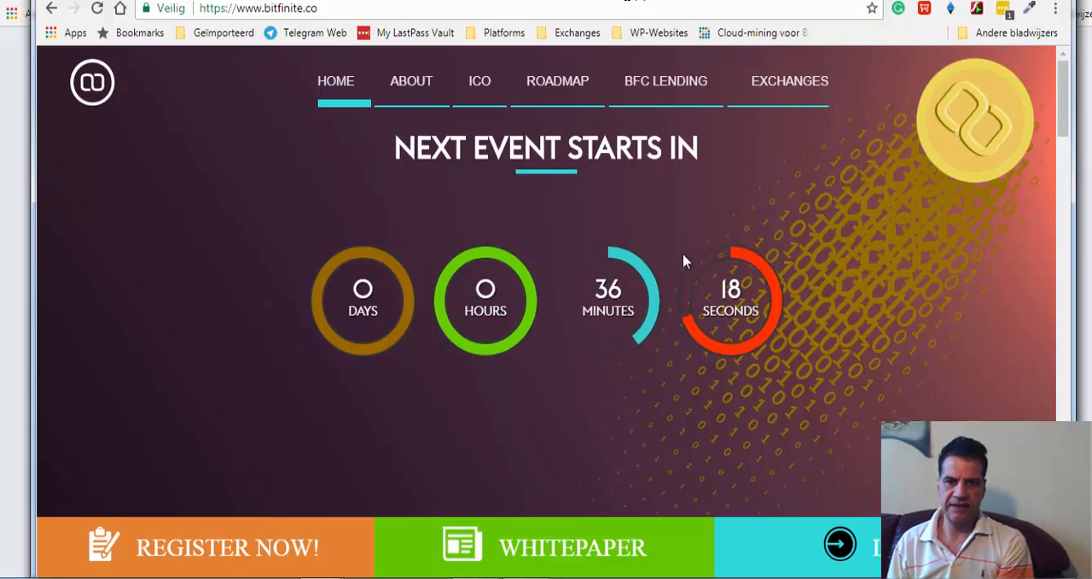
# Go to the ICO section and read down through Funds Distribution, ICO Structure and Coin Specification to the roadmap
pyautogui.click(479, 80)
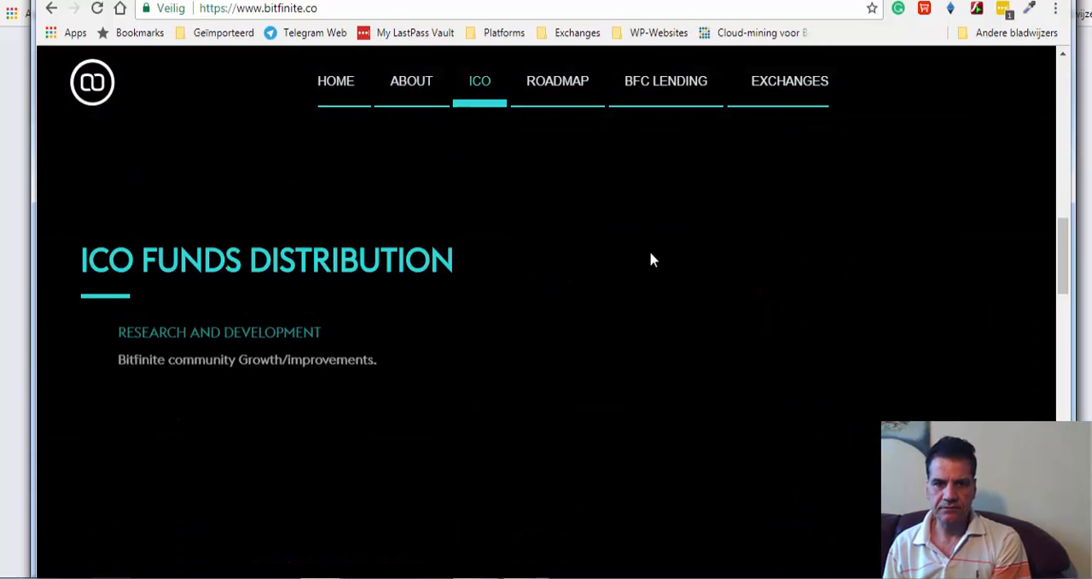
pyautogui.scroll(-3)
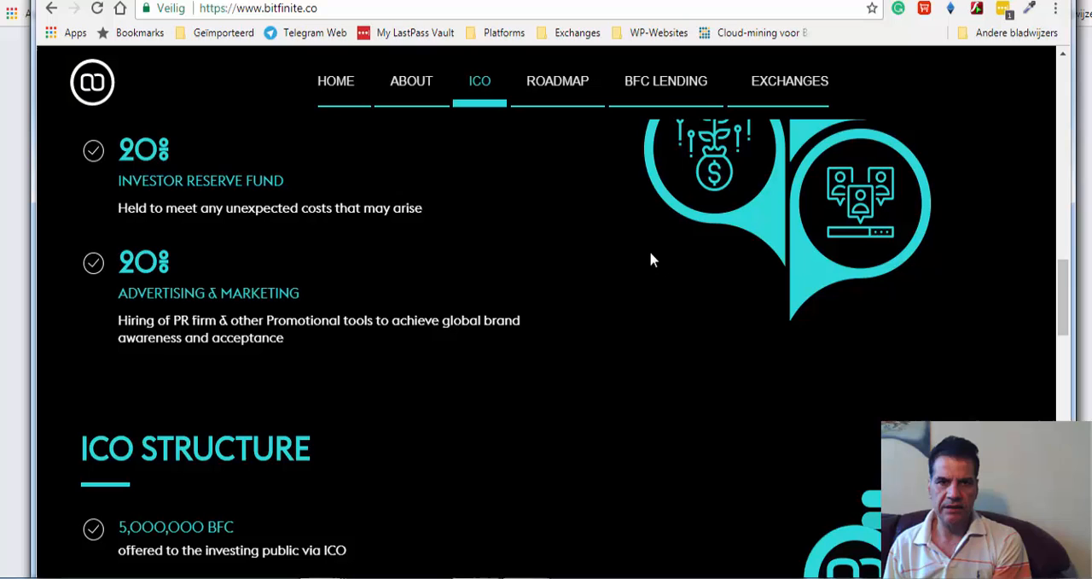
pyautogui.scroll(-3)
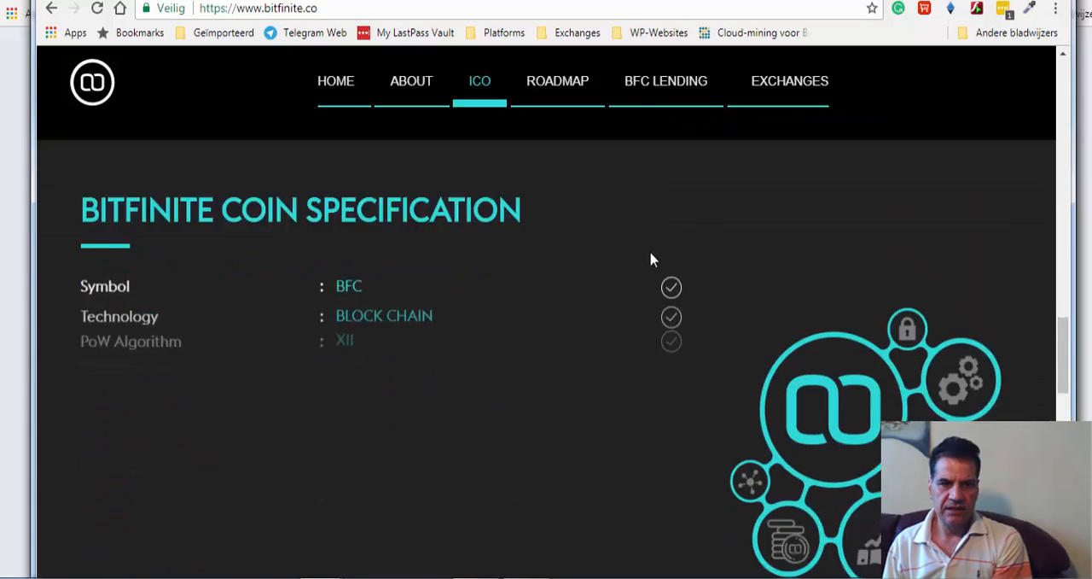
pyautogui.scroll(-3)
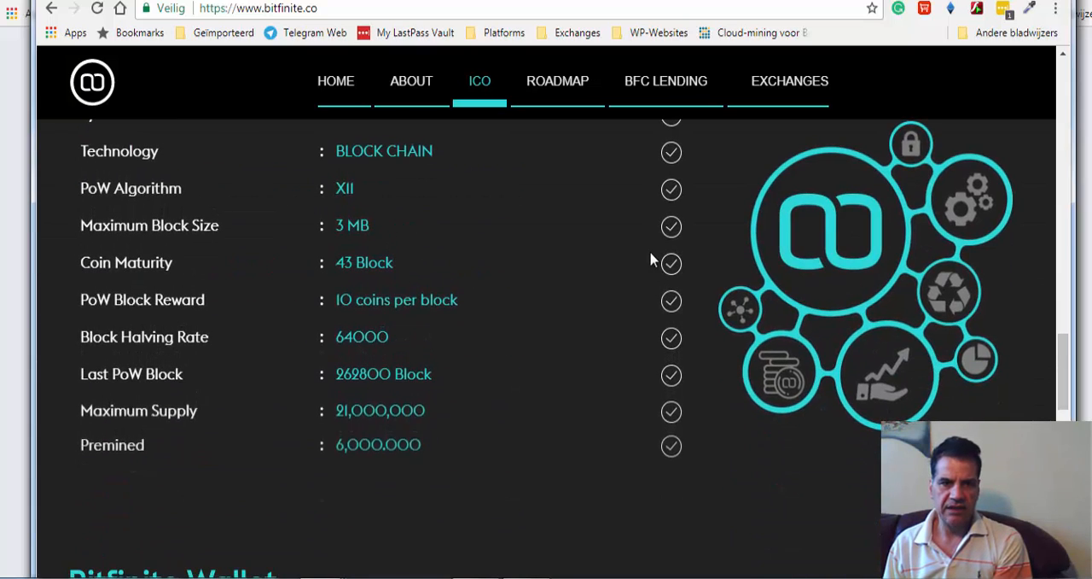
pyautogui.scroll(-3)
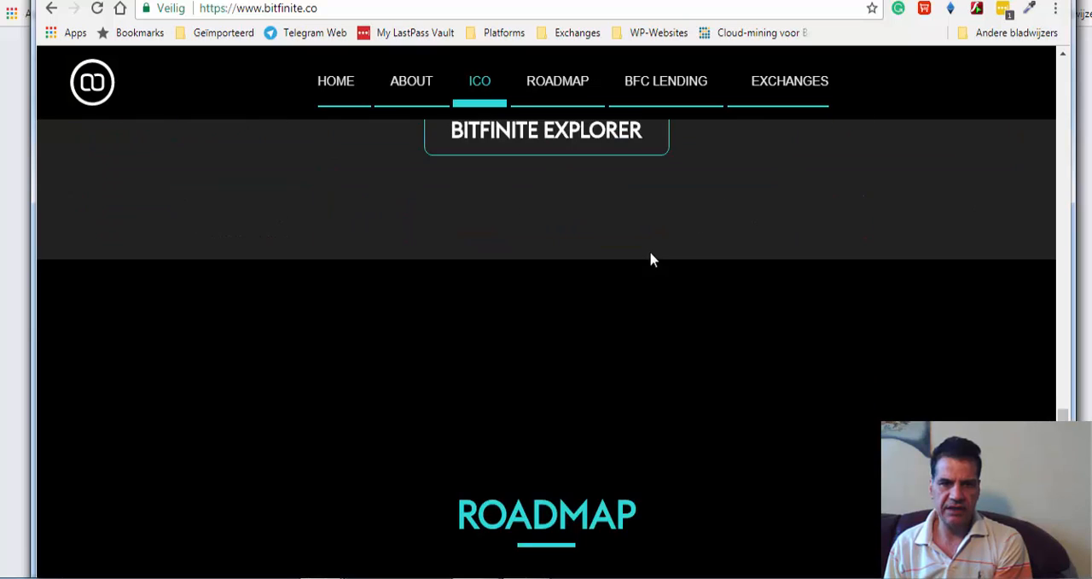
pyautogui.click(665, 81)
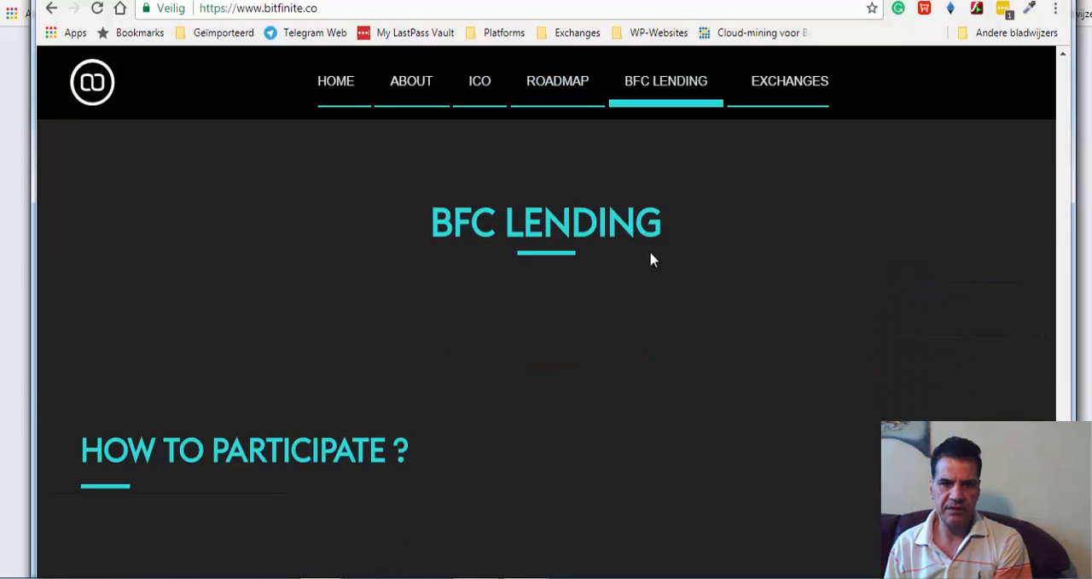
pyautogui.scroll(-3)
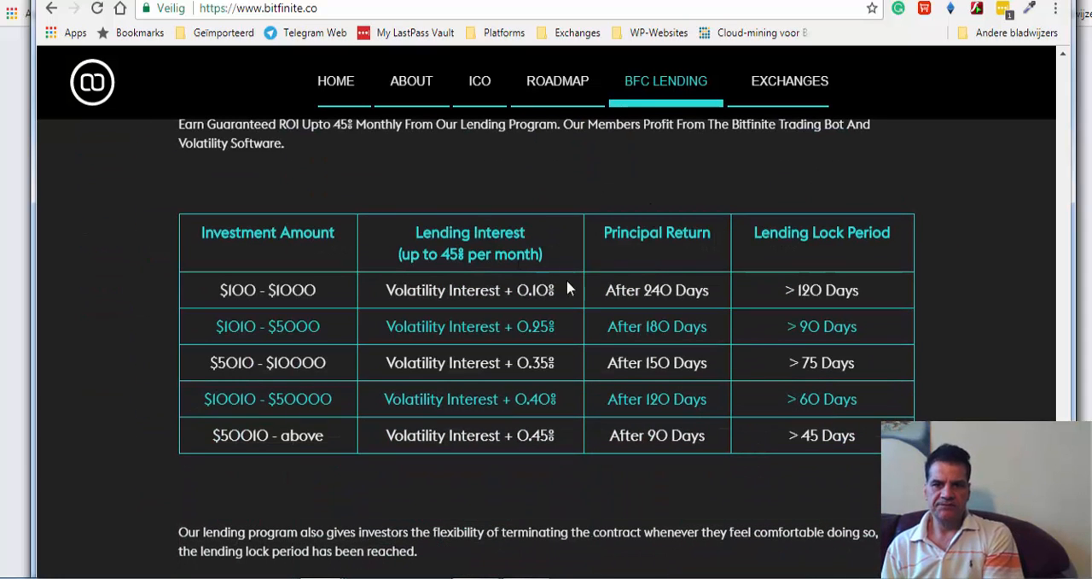
pyautogui.moveTo(658, 184)
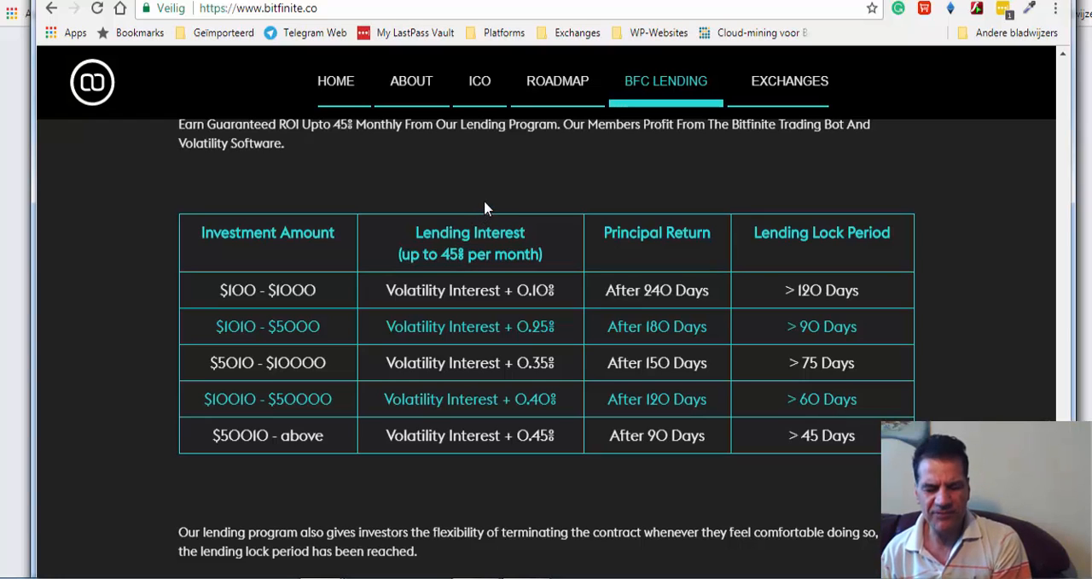
pyautogui.moveTo(505, 211)
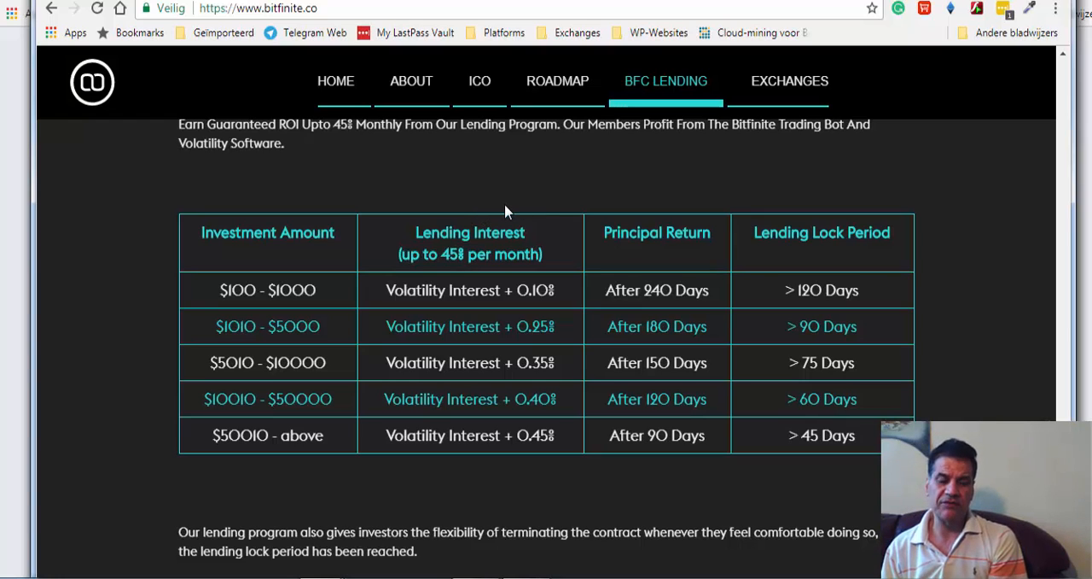
pyautogui.moveTo(657, 202)
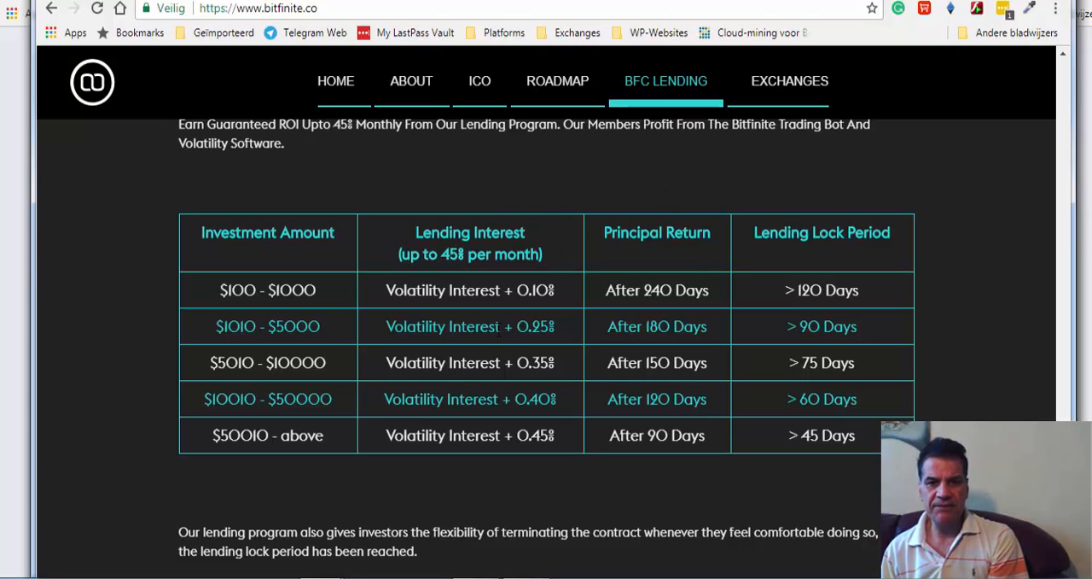
pyautogui.moveTo(751, 400)
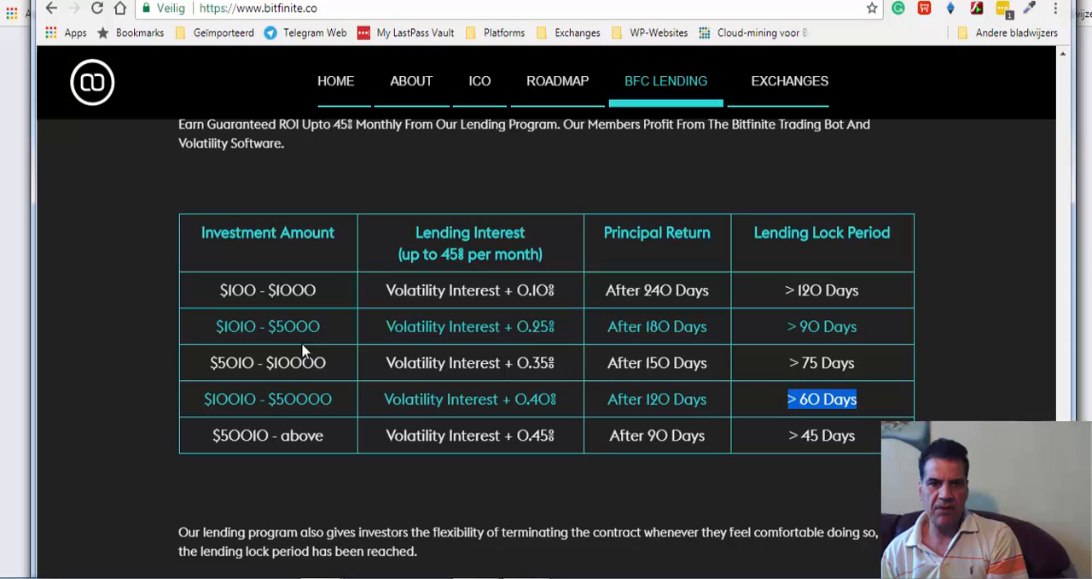
pyautogui.moveTo(379, 235)
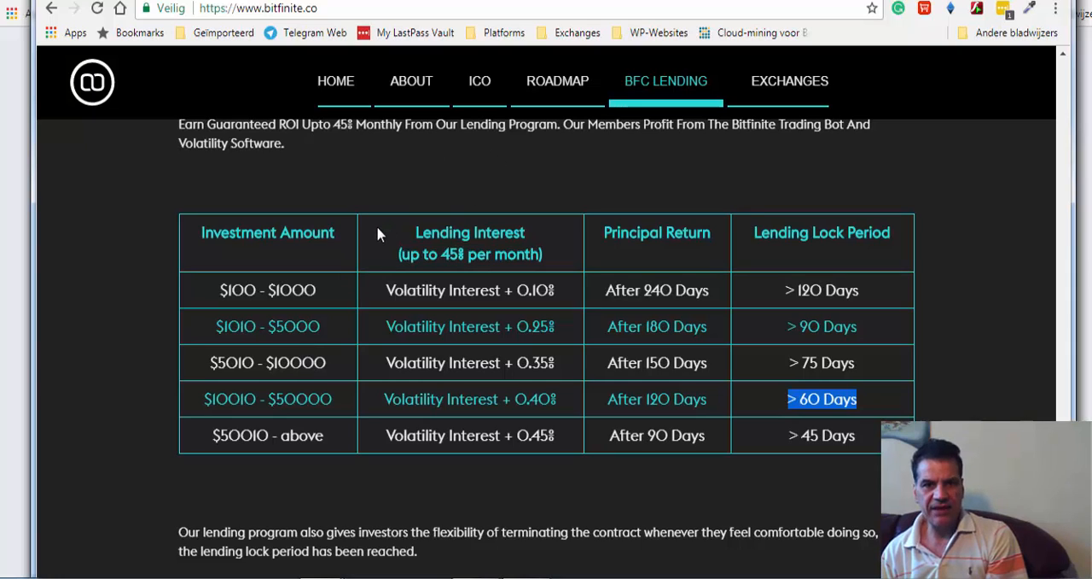
pyautogui.moveTo(345, 350)
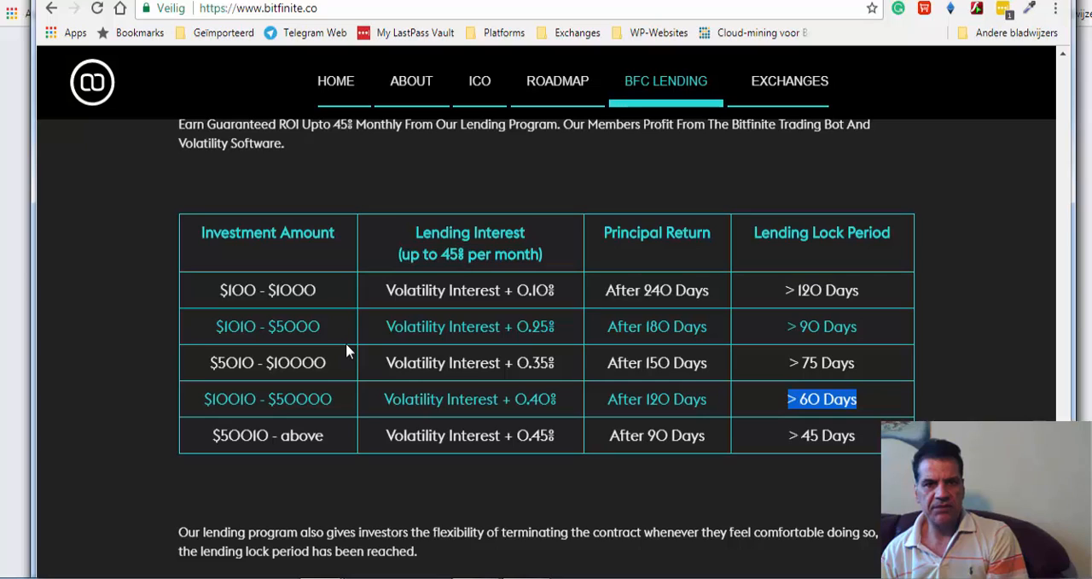
pyautogui.moveTo(550, 169)
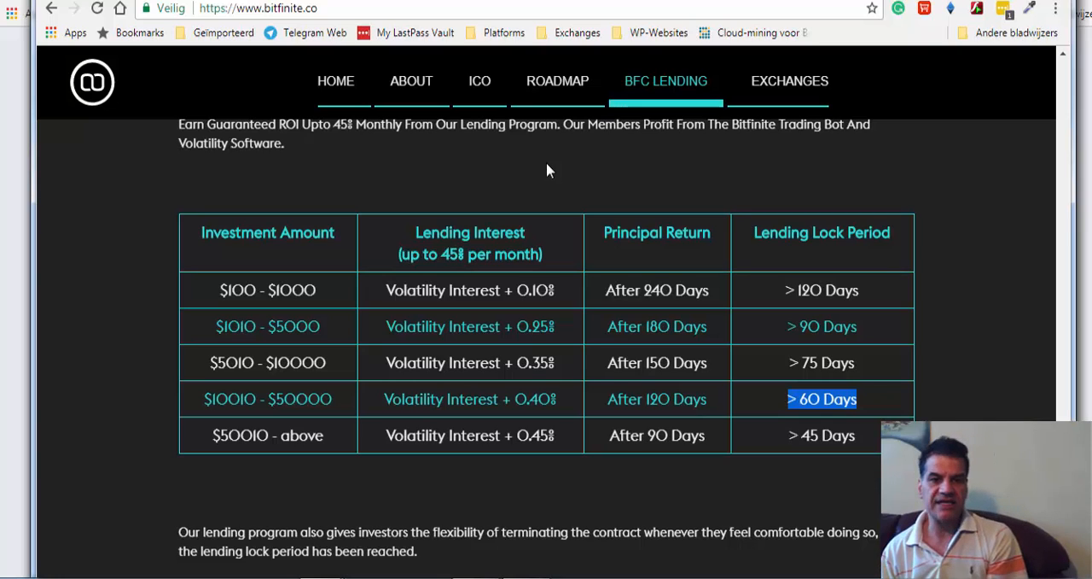
pyautogui.moveTo(633, 184)
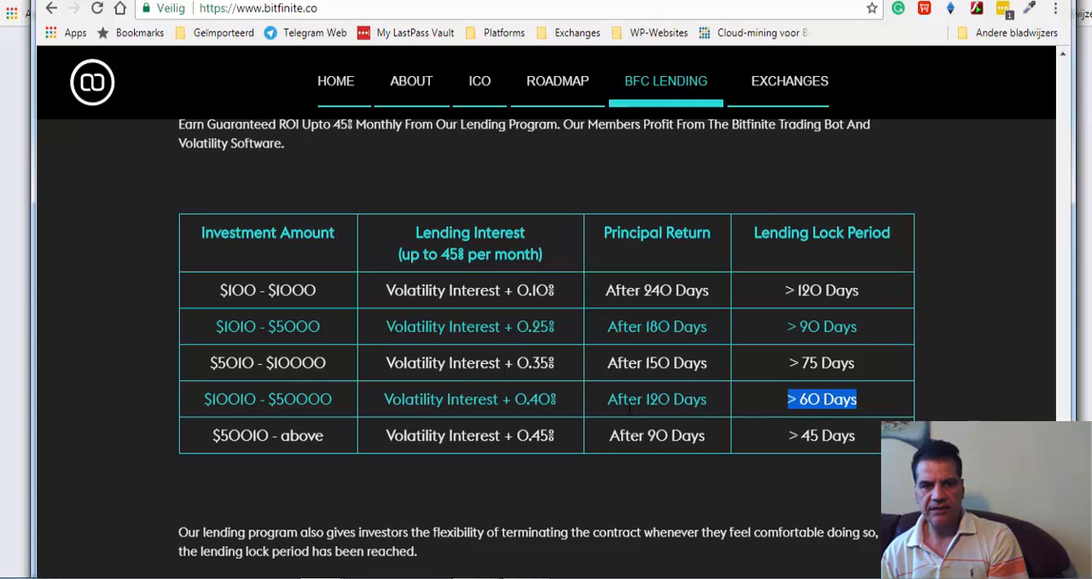
pyautogui.moveTo(768, 143)
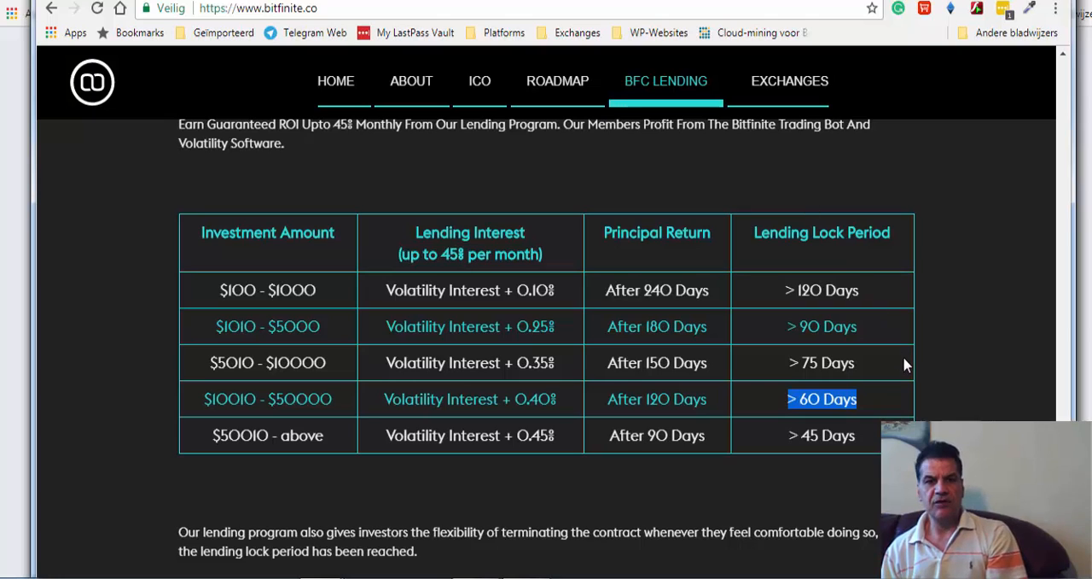
pyautogui.moveTo(918, 376)
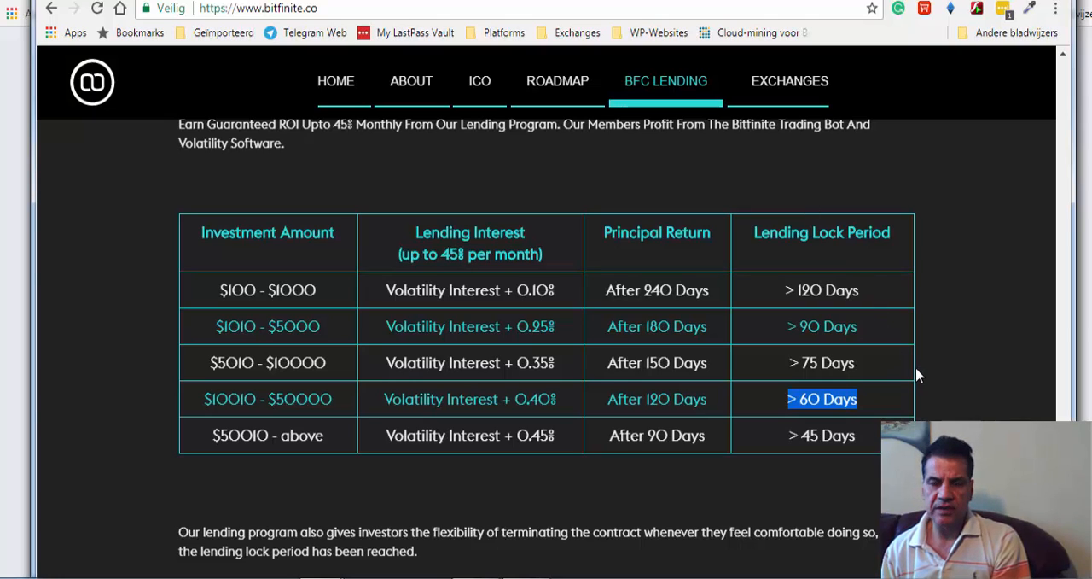
pyautogui.moveTo(879, 177)
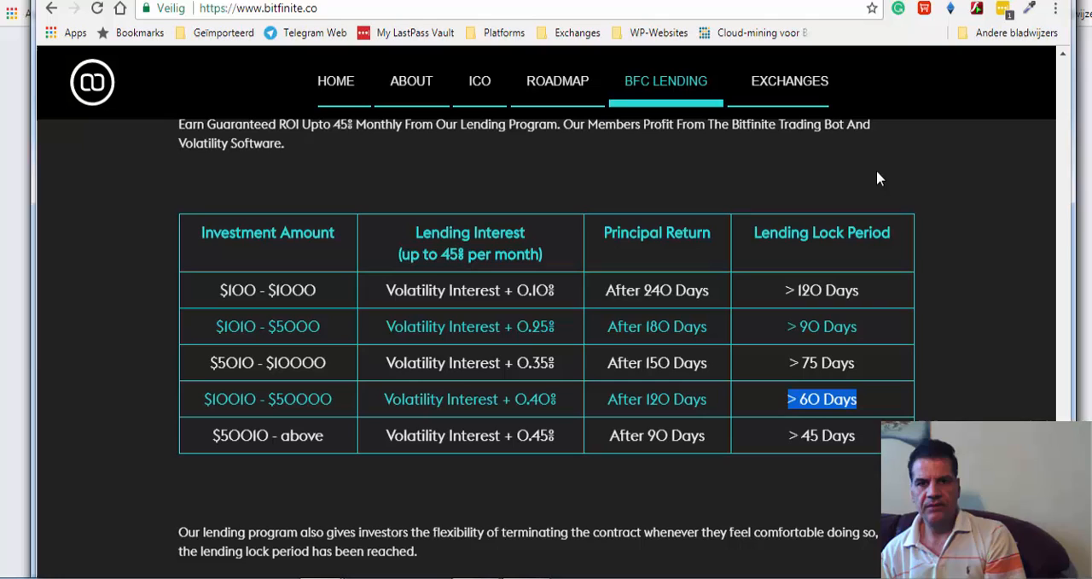
pyautogui.moveTo(891, 182)
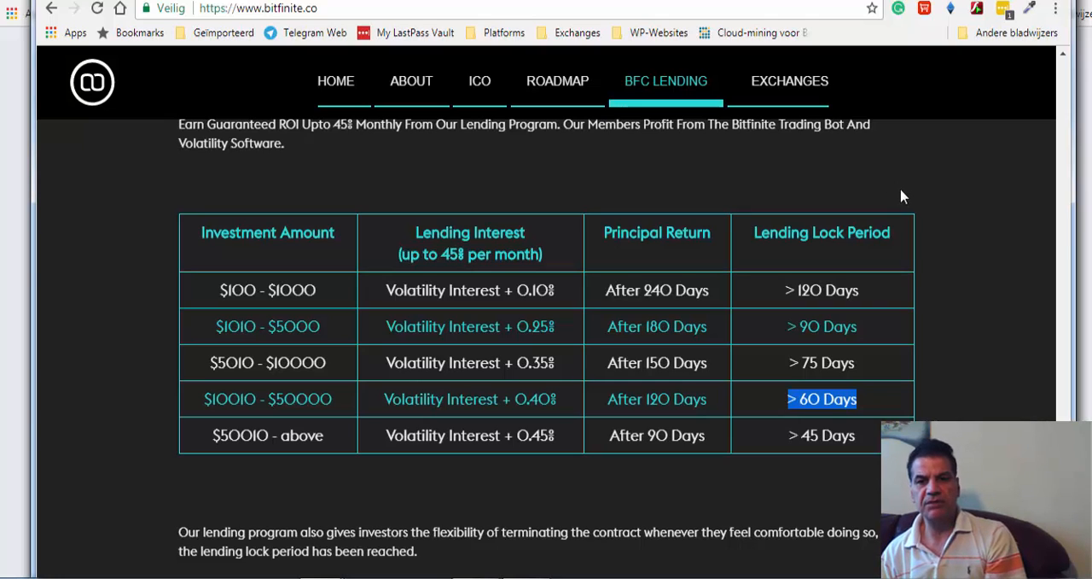
pyautogui.moveTo(909, 254)
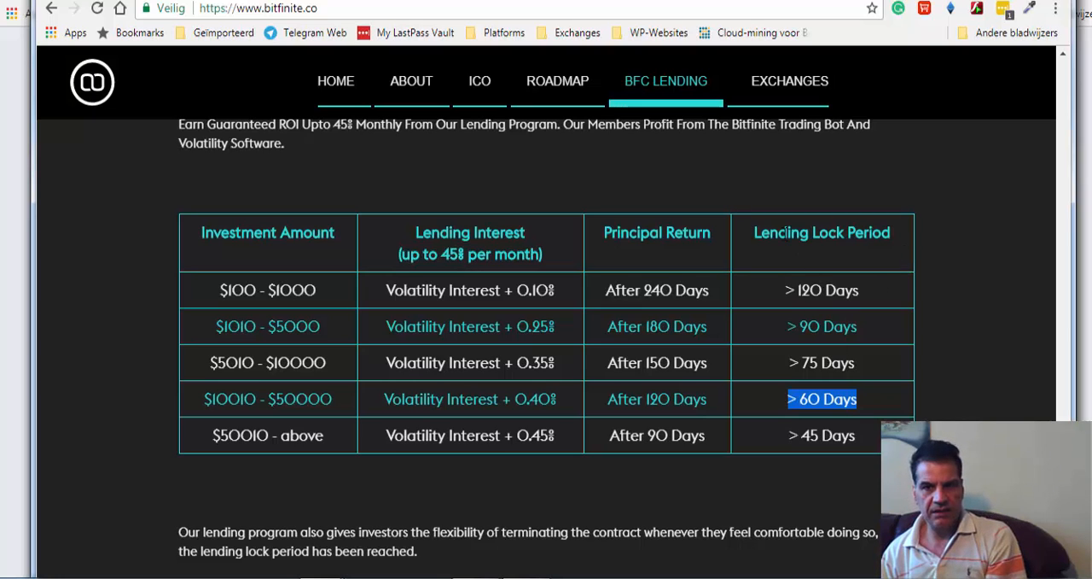
pyautogui.moveTo(863, 420)
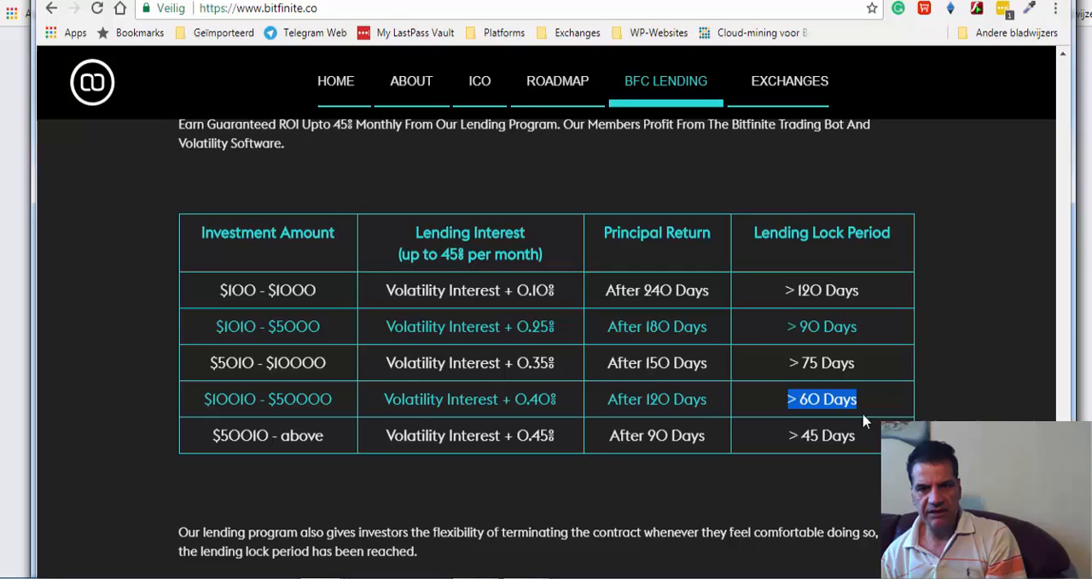
pyautogui.moveTo(874, 360)
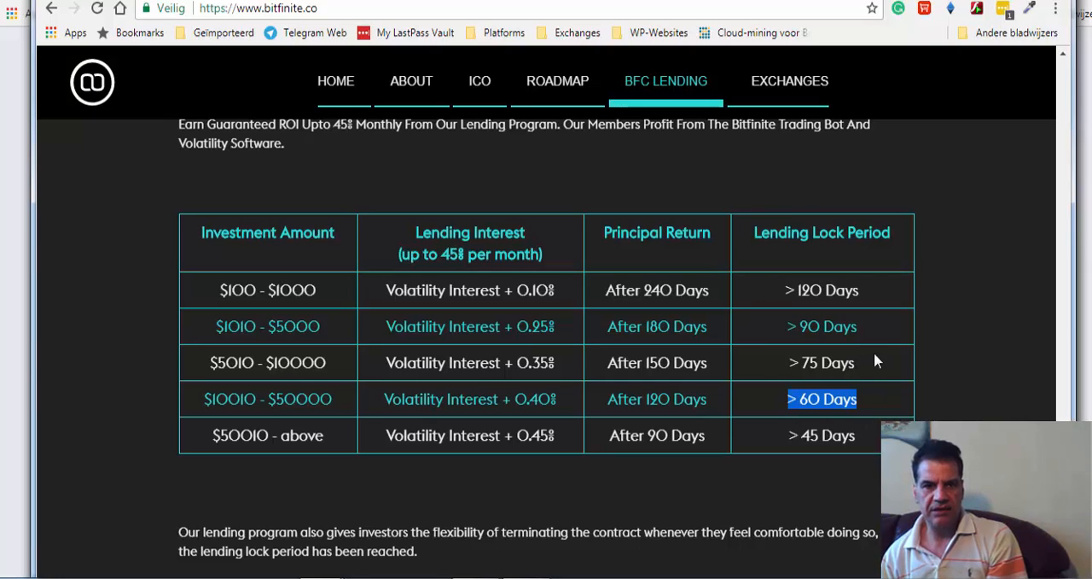
pyautogui.moveTo(242, 307)
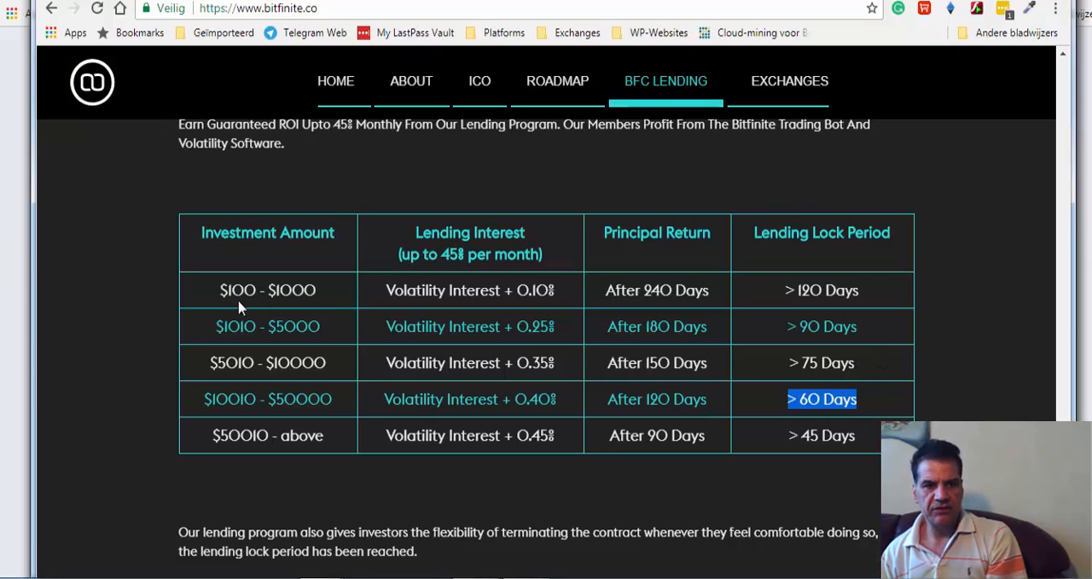
pyautogui.moveTo(321, 306)
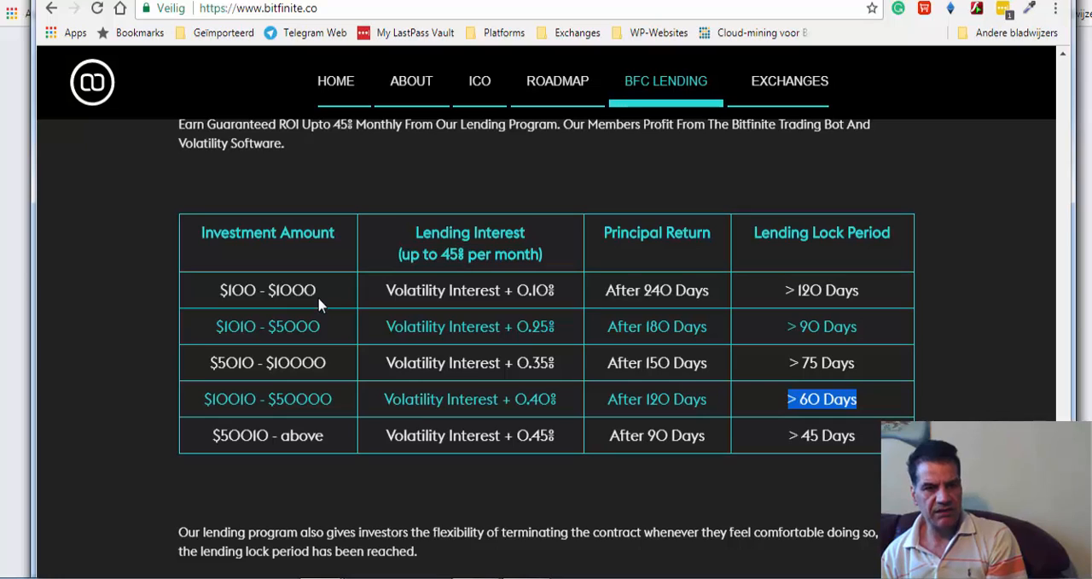
pyautogui.moveTo(816, 311)
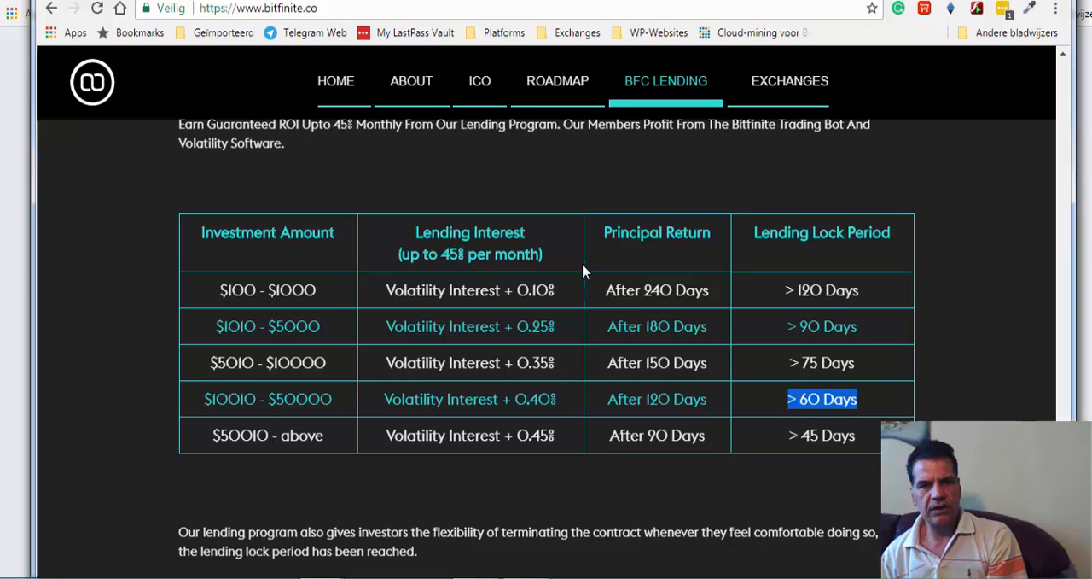
pyautogui.moveTo(409, 189)
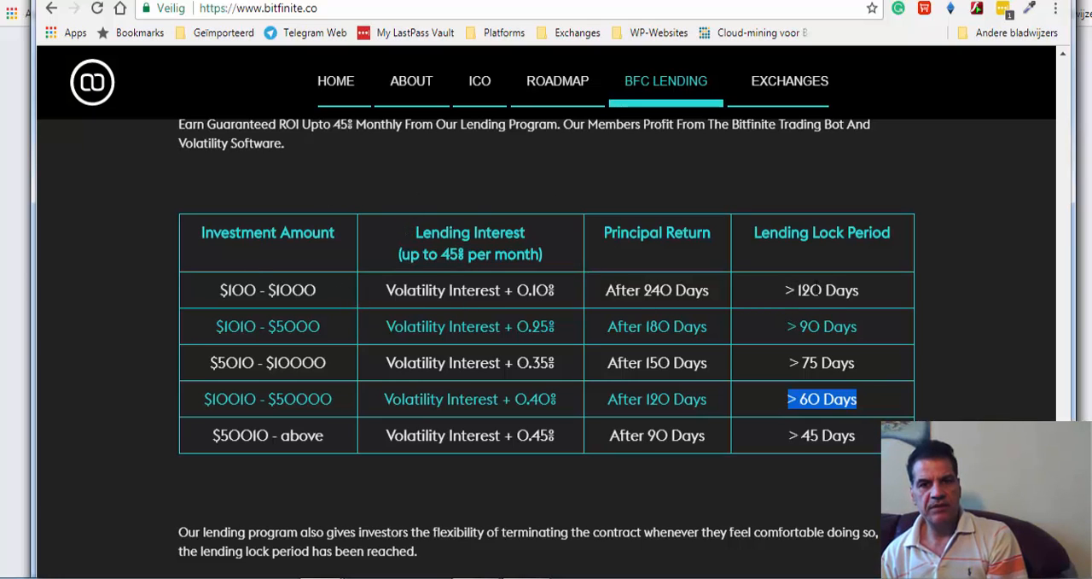
pyautogui.moveTo(864, 304)
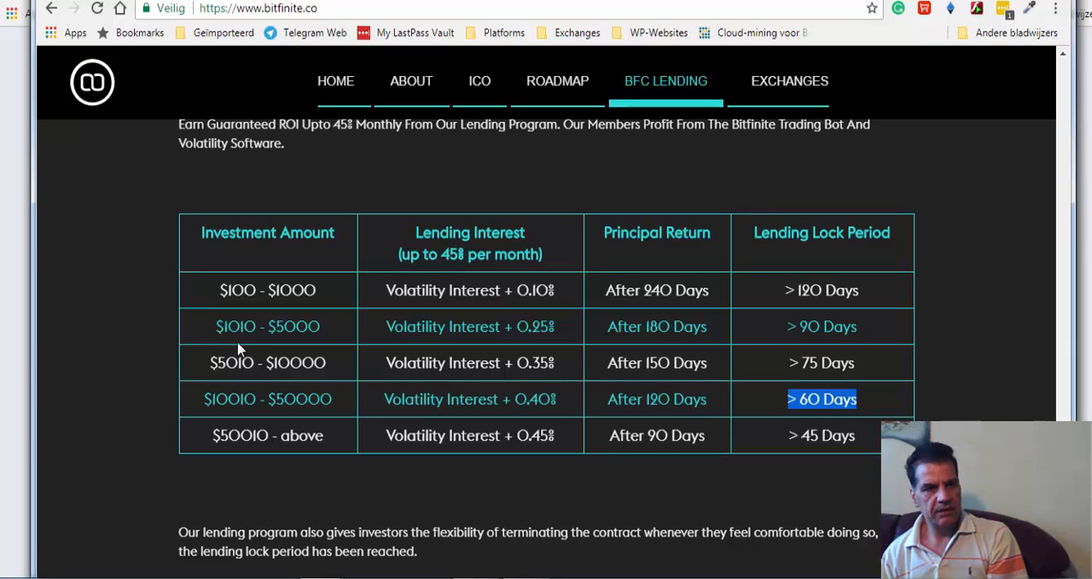
pyautogui.moveTo(284, 350)
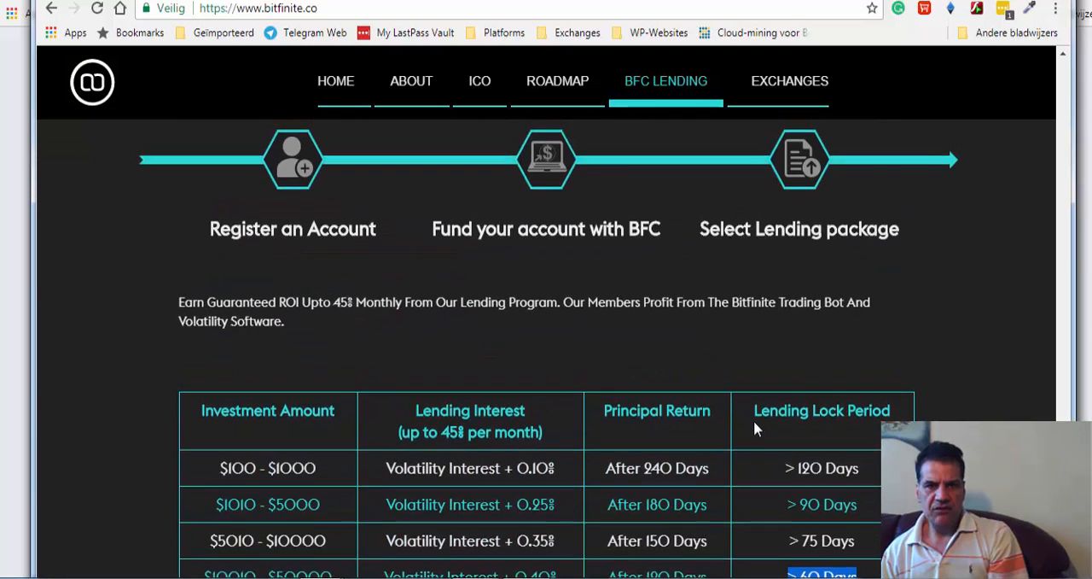
# Scroll up to the How to Participate steps: register, fund with BFC, select lending package
pyautogui.scroll(3)
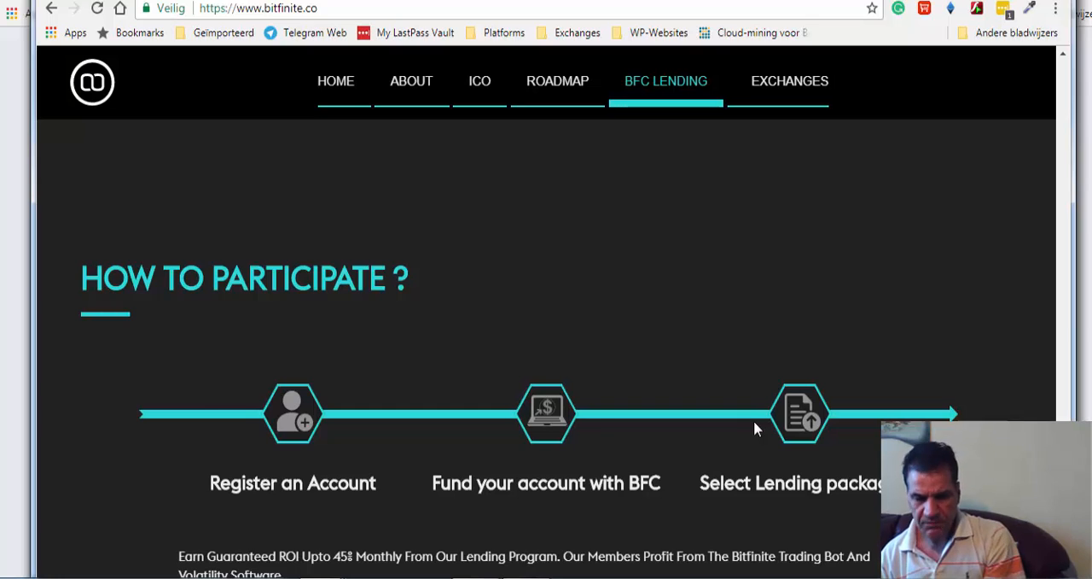
pyautogui.moveTo(722, 416)
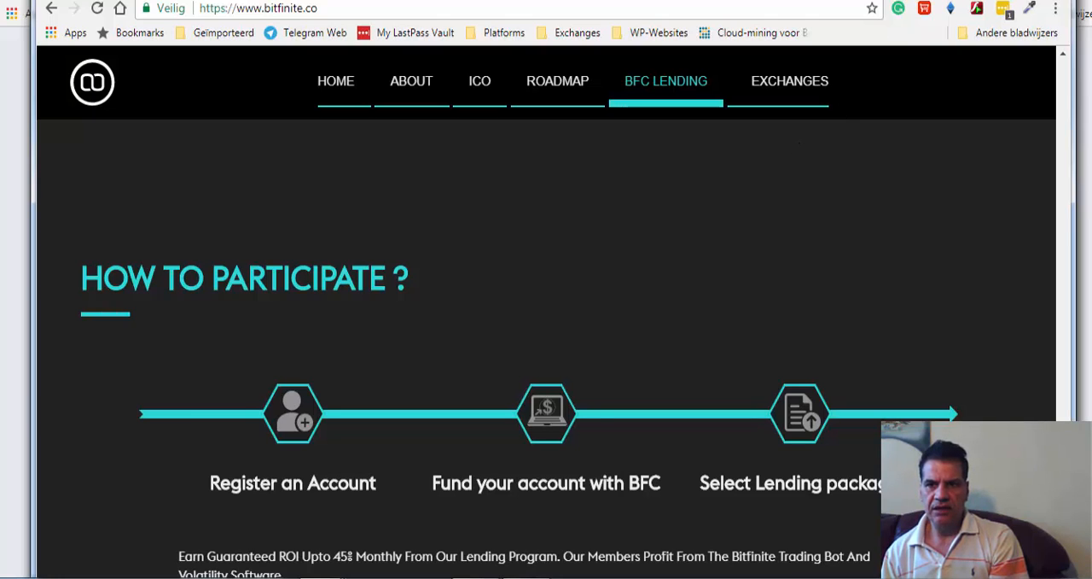
pyautogui.moveTo(764, 137)
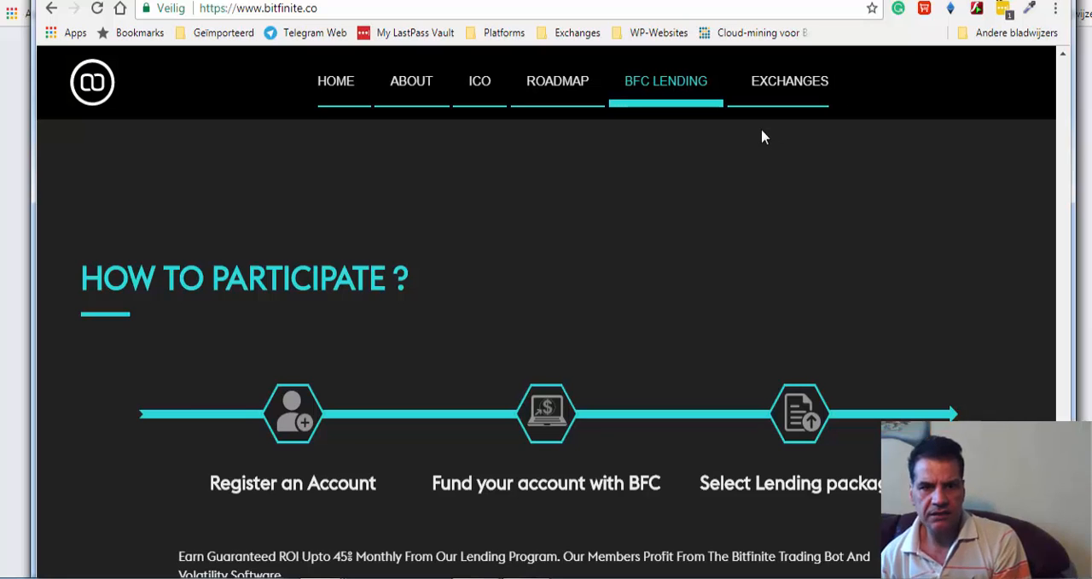
pyautogui.moveTo(768, 137)
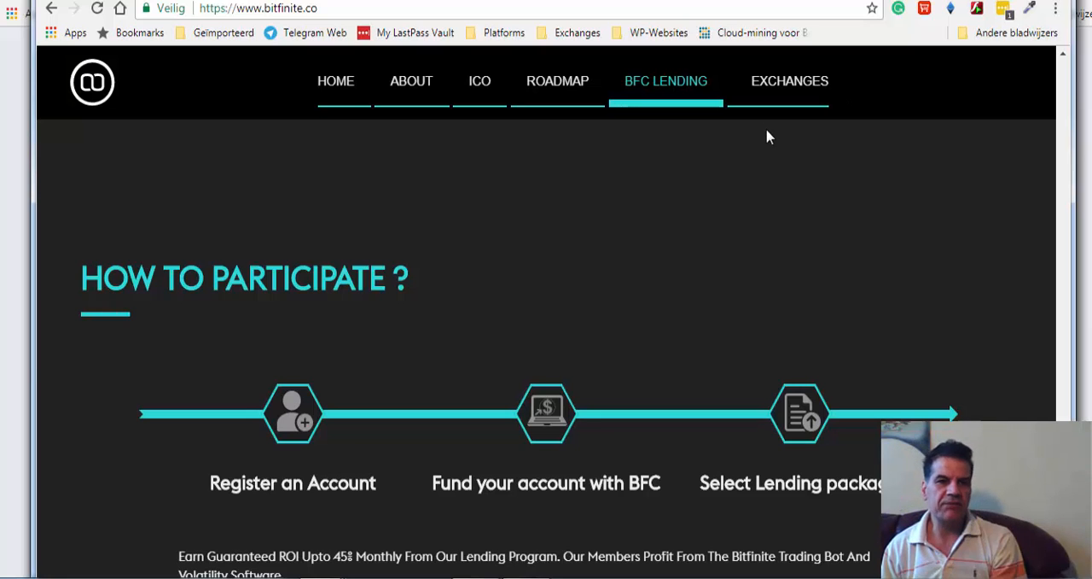
pyautogui.moveTo(788, 75)
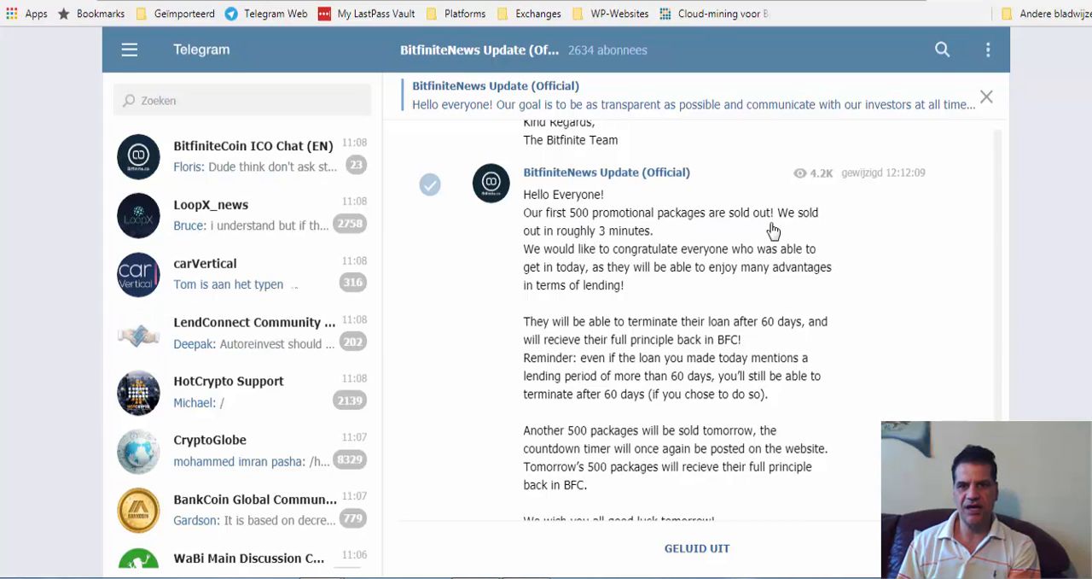
pyautogui.moveTo(801, 232)
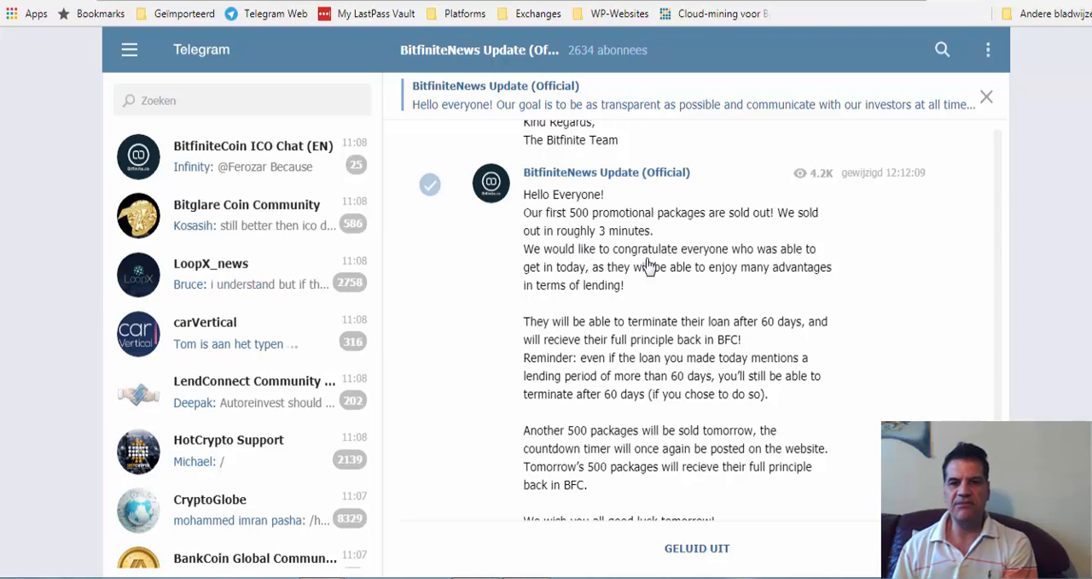
pyautogui.moveTo(618, 198)
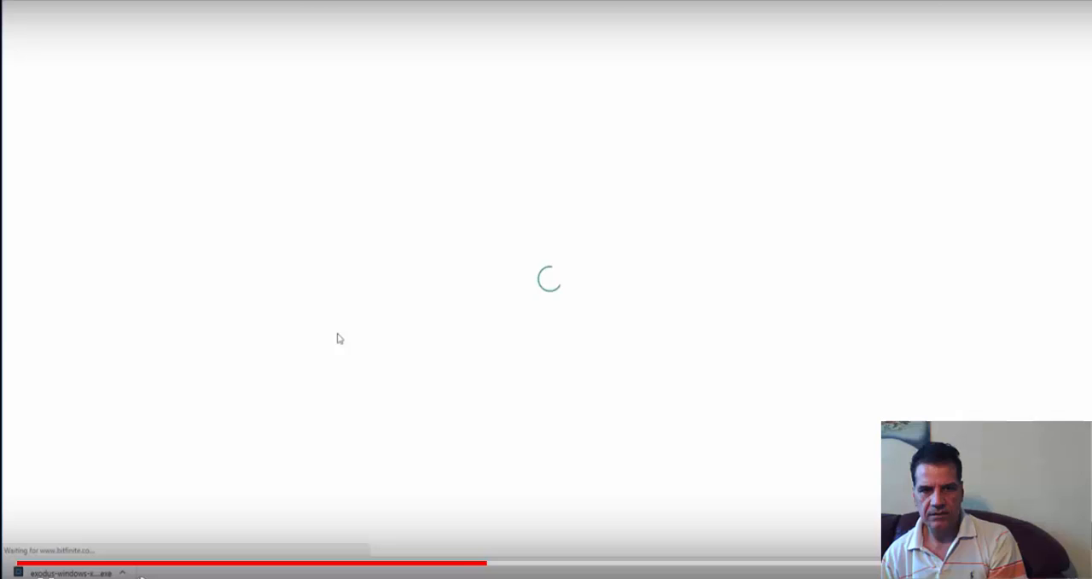
pyautogui.moveTo(371, 349)
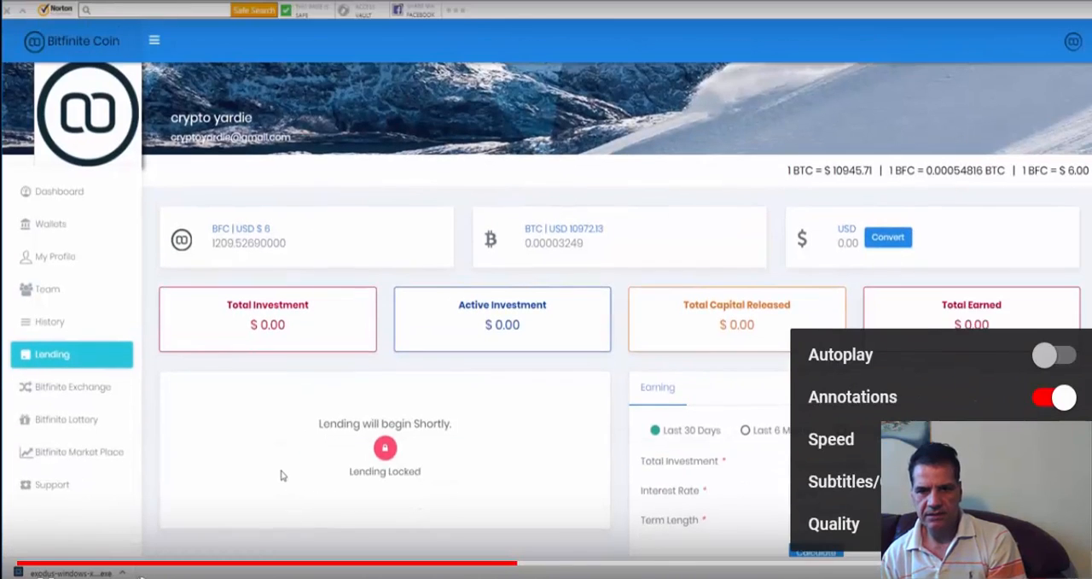
# Follow the walkthrough to the dashboard Lending page showing zero investment and the 'Lending will begin shortly' notice
pyautogui.scroll(-3)
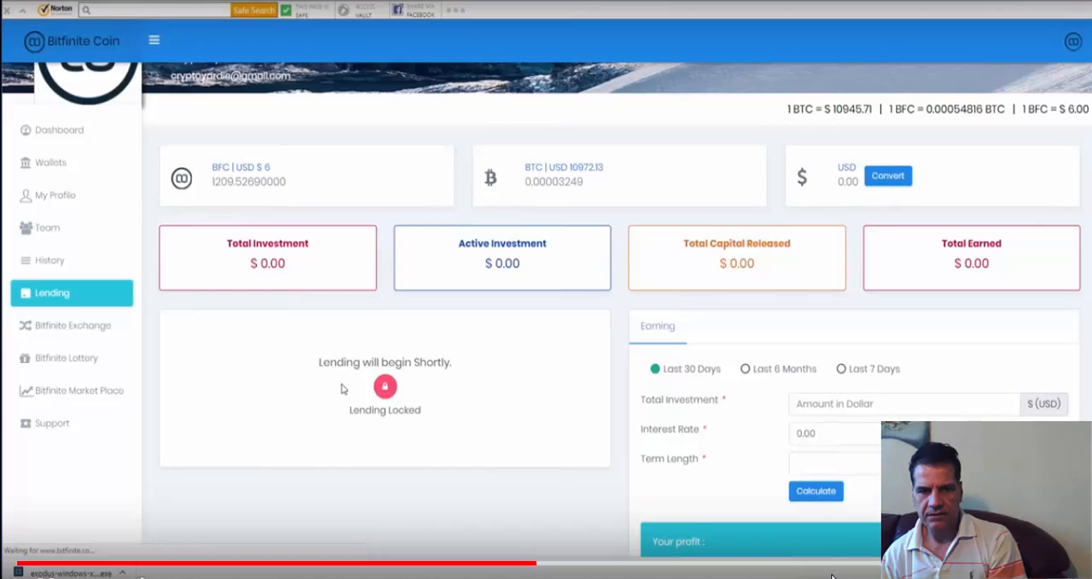
pyautogui.moveTo(268, 406)
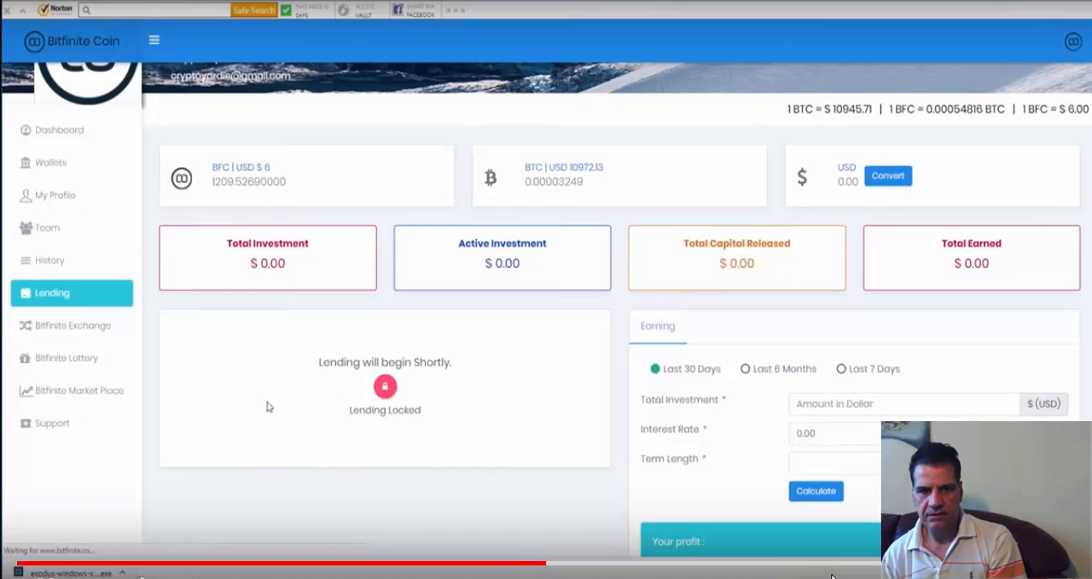
pyautogui.moveTo(262, 282)
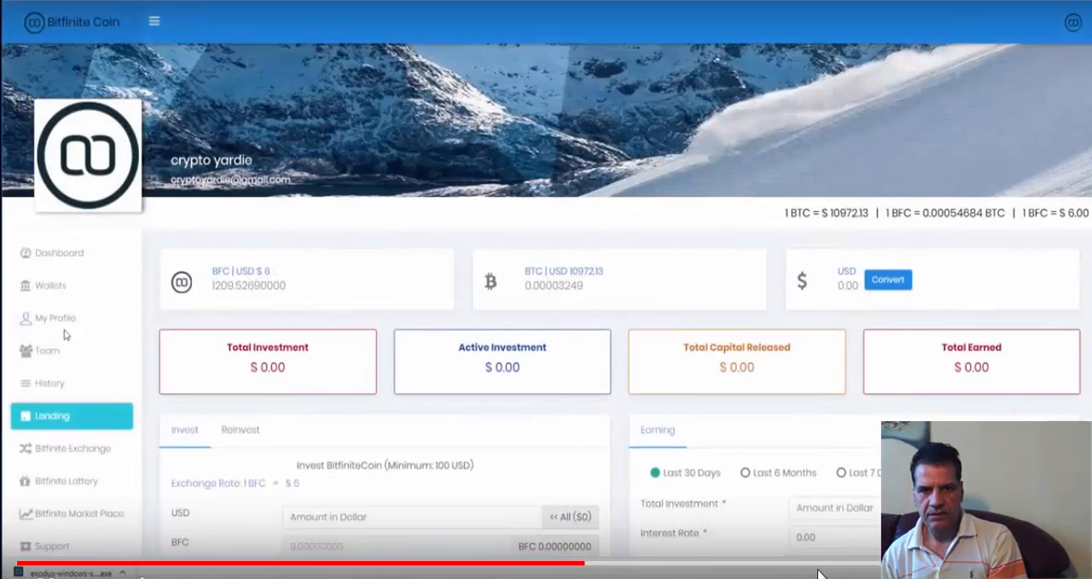
# Follow the walkthrough to the Invest form with 6000 entered and the 2.23% pending credited interest
pyautogui.scroll(-3)
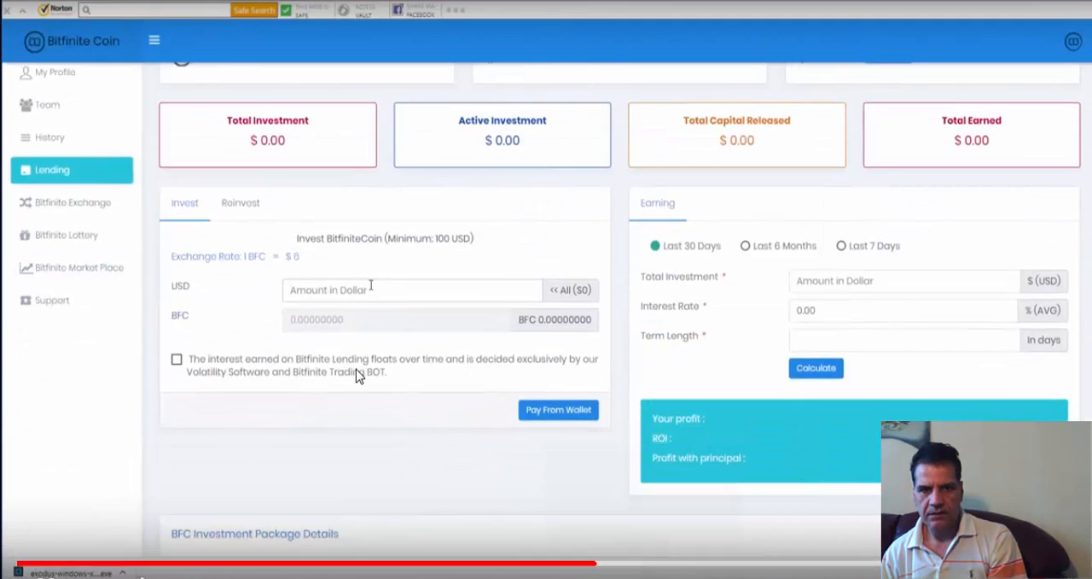
pyautogui.write('6000')
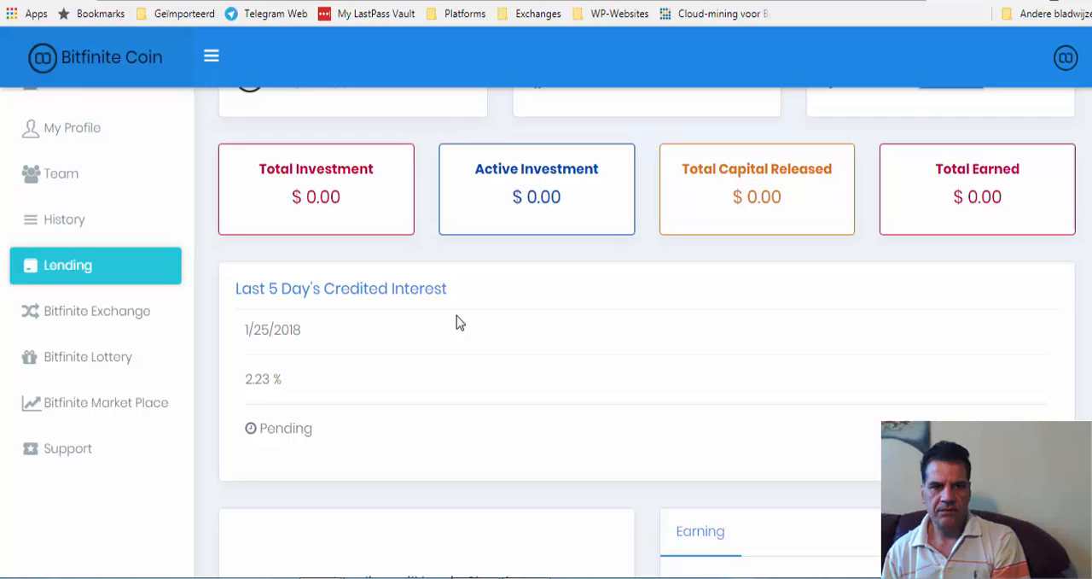
pyautogui.scroll(-3)
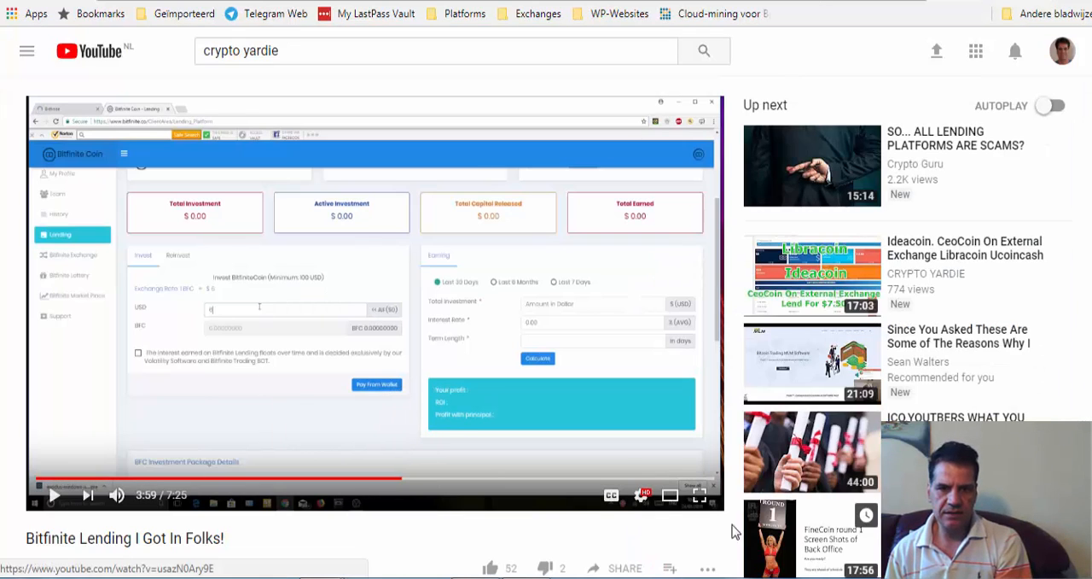
# Leave the video playback and bring up the own dashboard showing about 855 BFC with zero BTC and USD
pyautogui.click(700, 495)
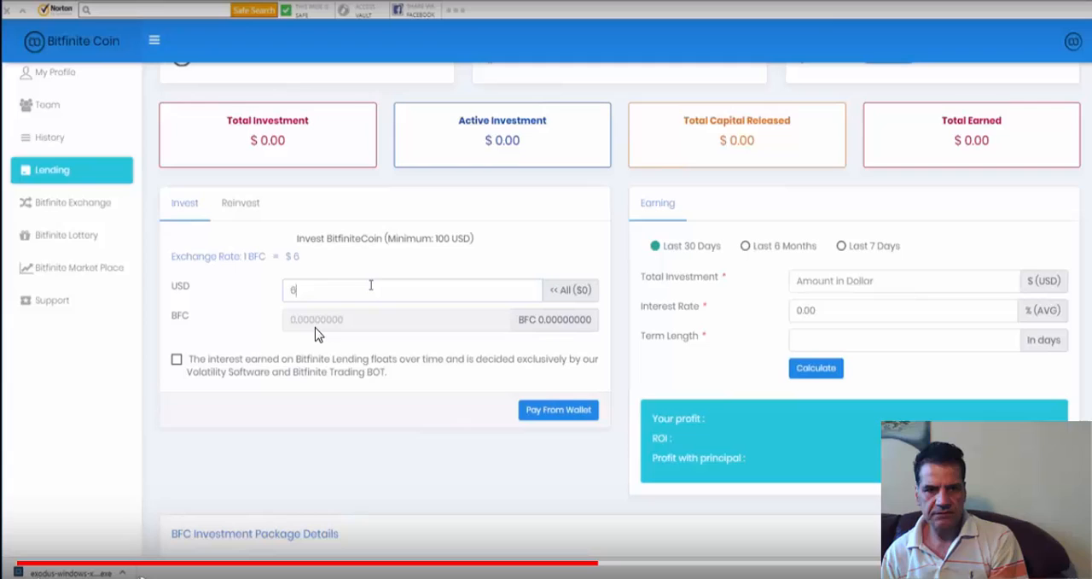
pyautogui.moveTo(468, 326)
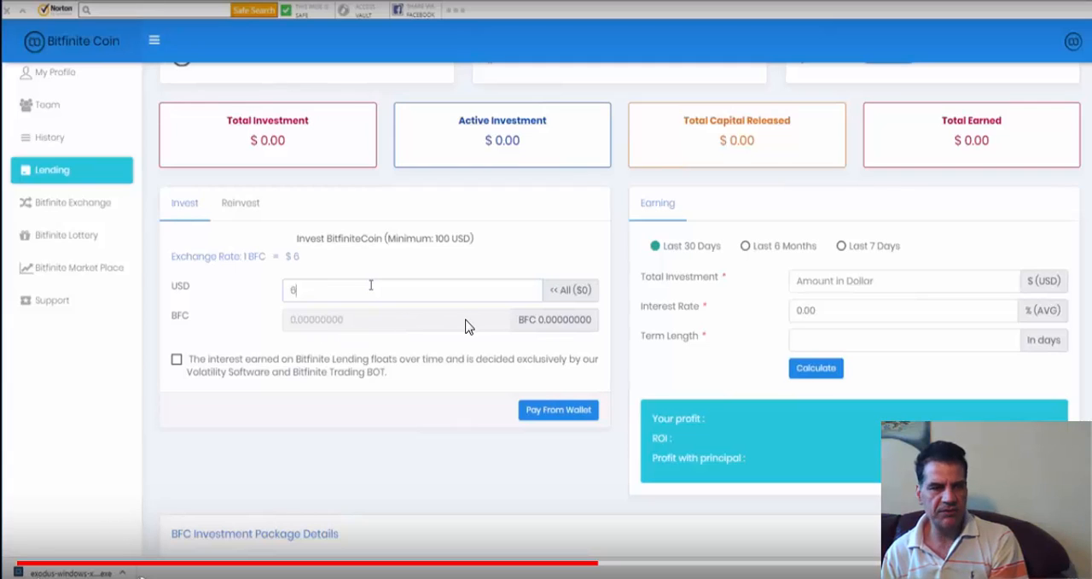
pyautogui.moveTo(225, 375)
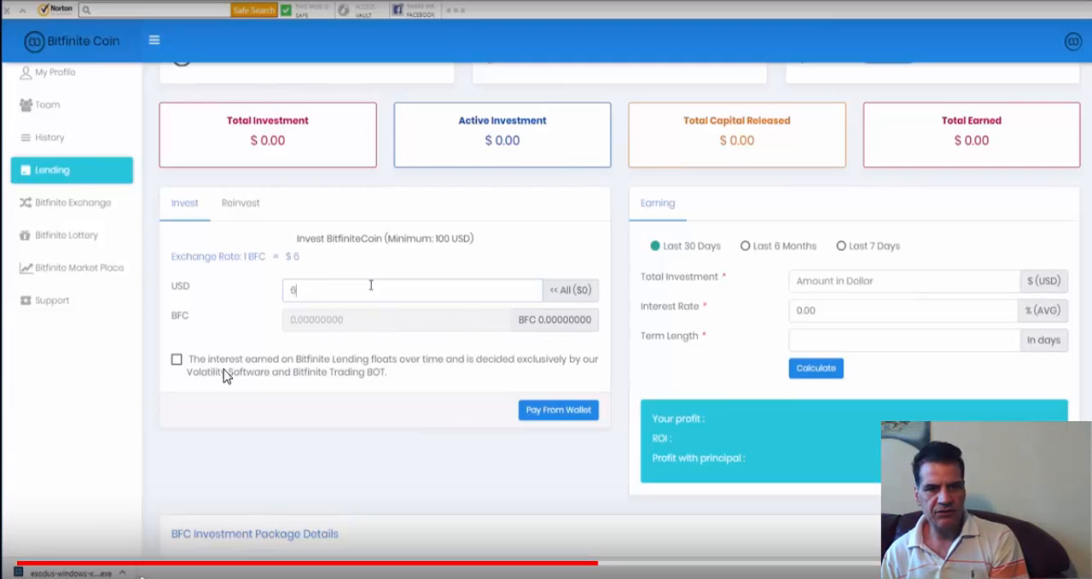
pyautogui.moveTo(174, 369)
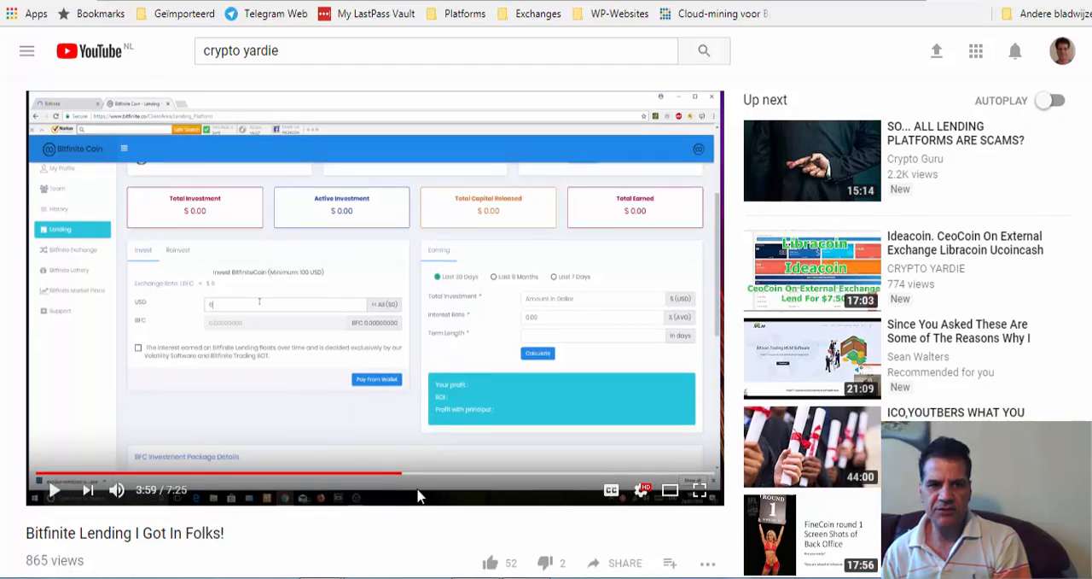
pyautogui.scroll(-3)
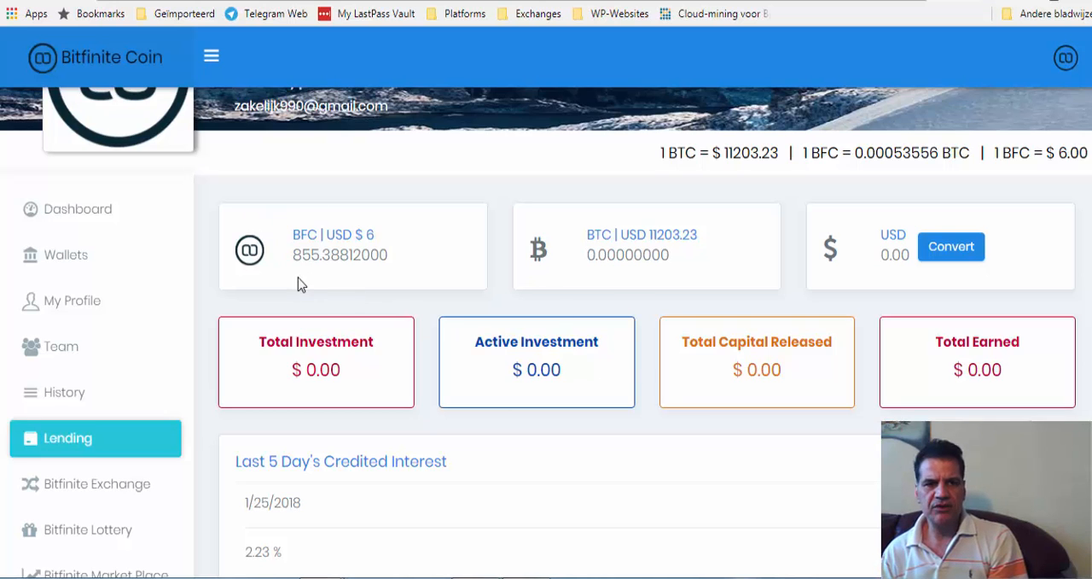
pyautogui.scroll(-3)
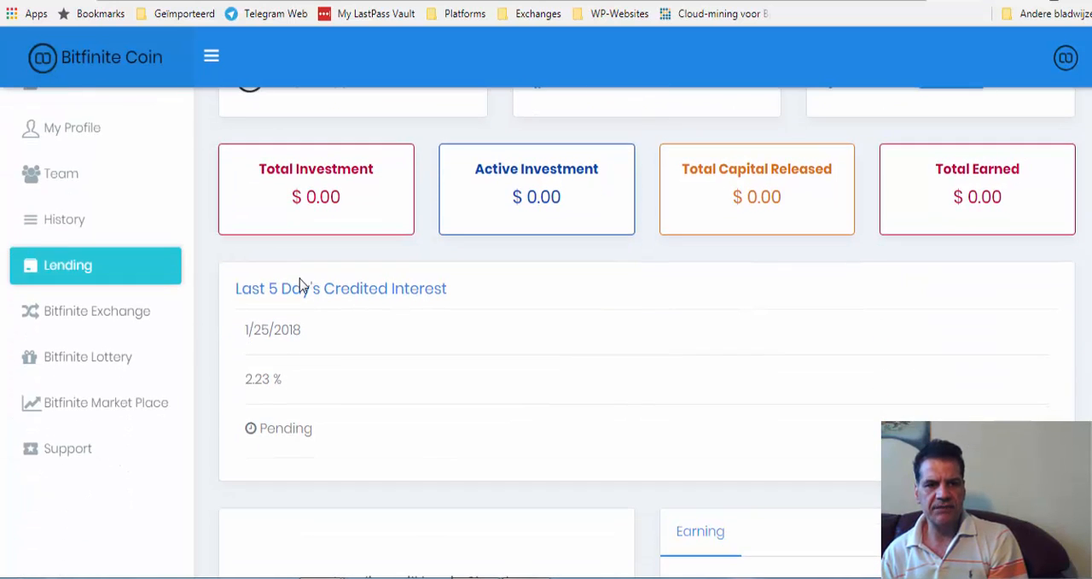
pyautogui.scroll(3)
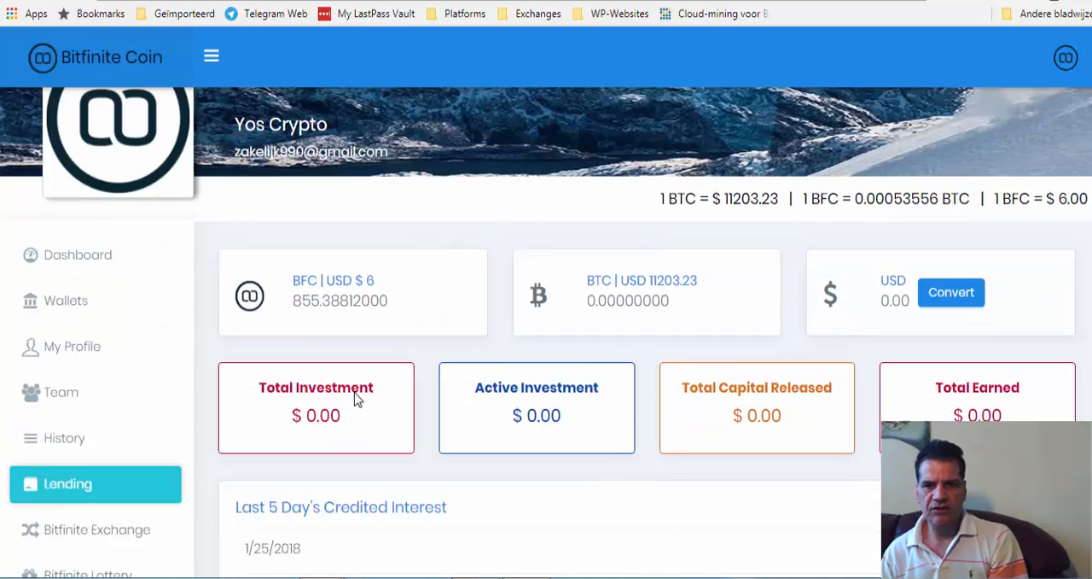
pyautogui.scroll(-3)
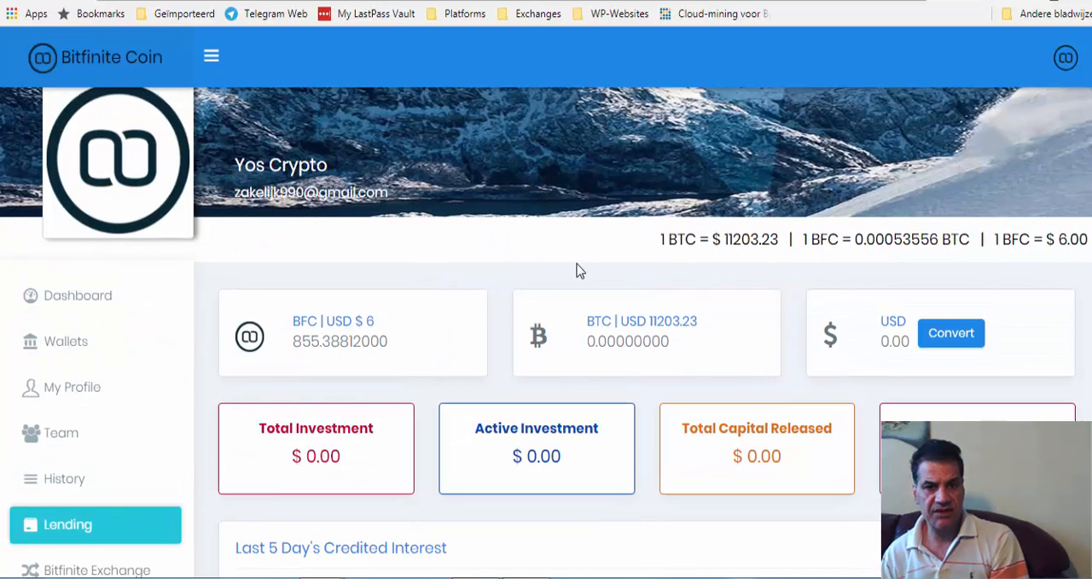
pyautogui.scroll(-3)
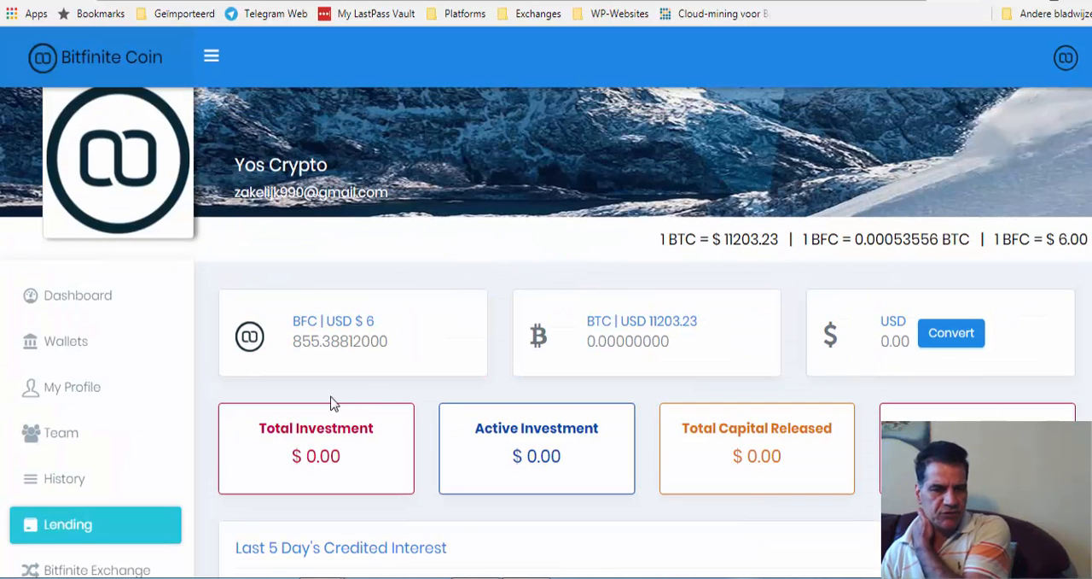
pyautogui.moveTo(478, 384)
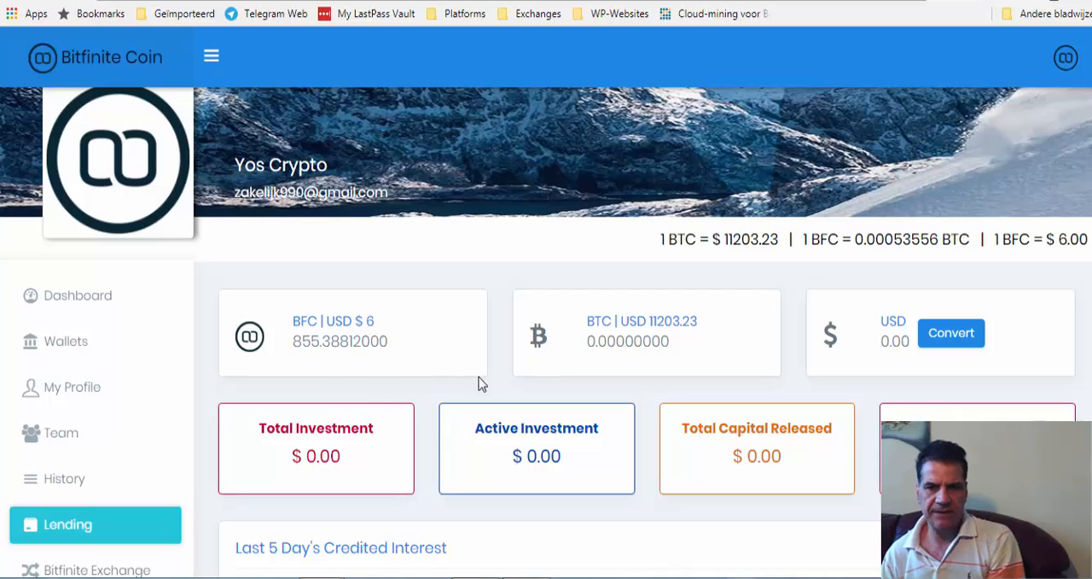
pyautogui.moveTo(652, 287)
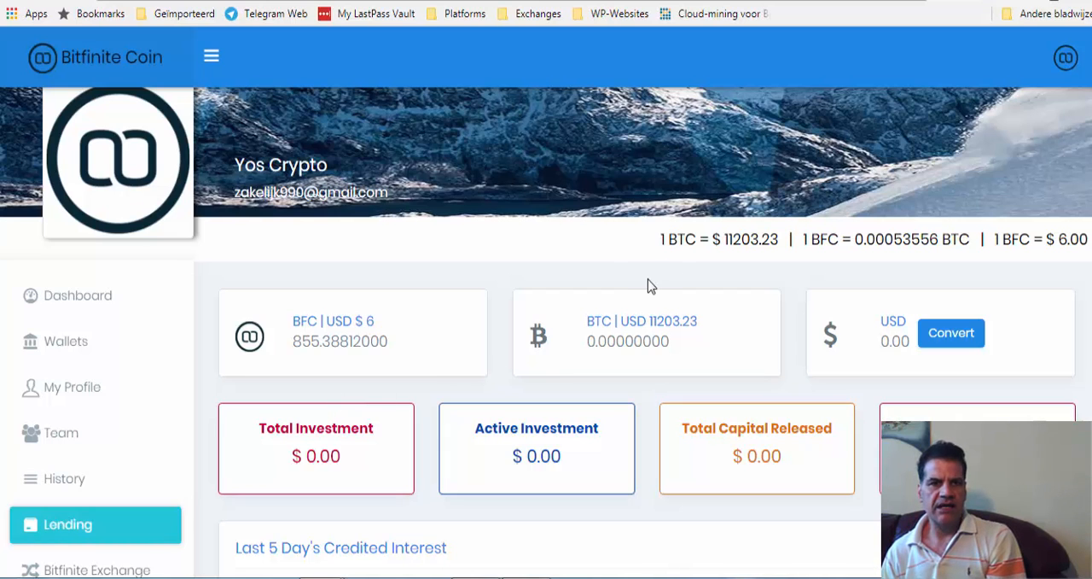
pyautogui.moveTo(310, 317)
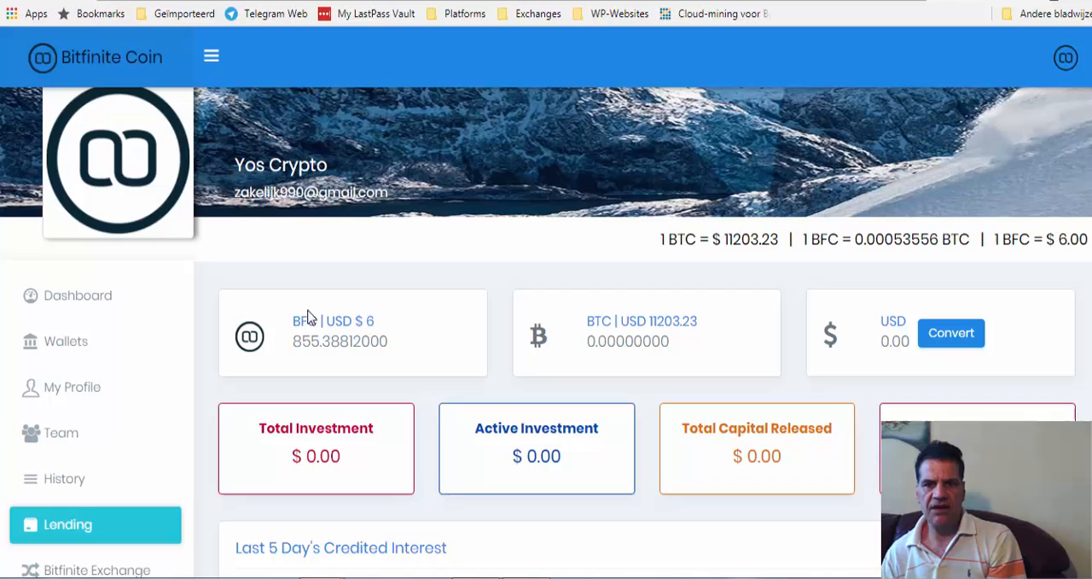
pyautogui.moveTo(406, 338)
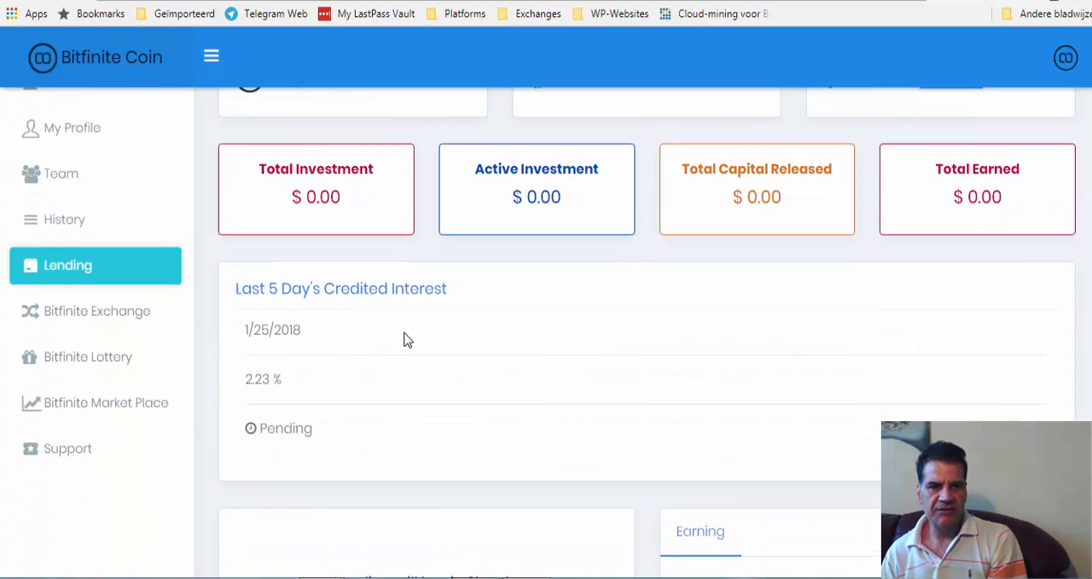
pyautogui.scroll(-3)
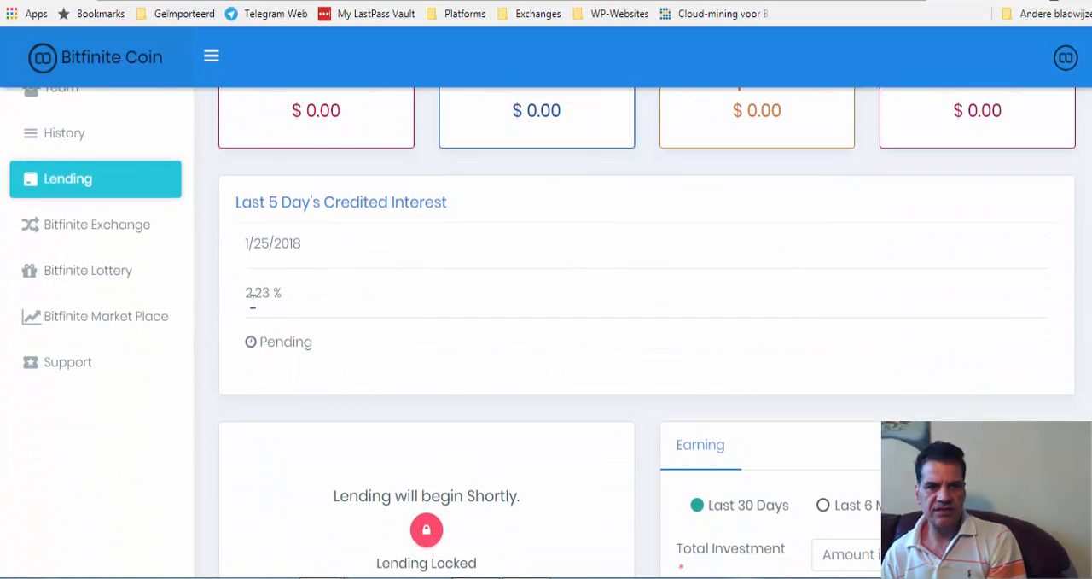
pyautogui.moveTo(304, 269)
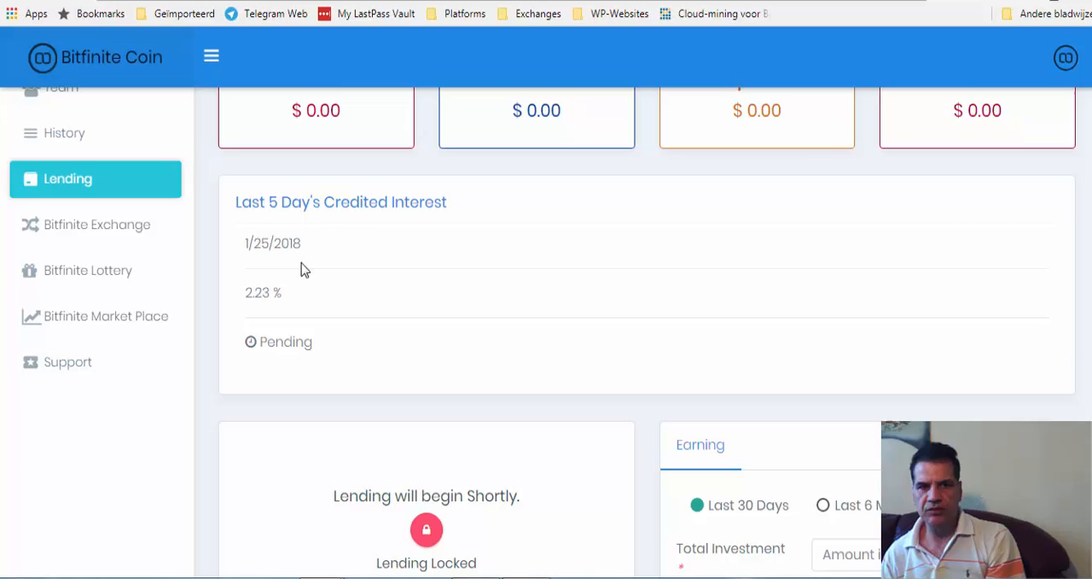
pyautogui.moveTo(265, 314)
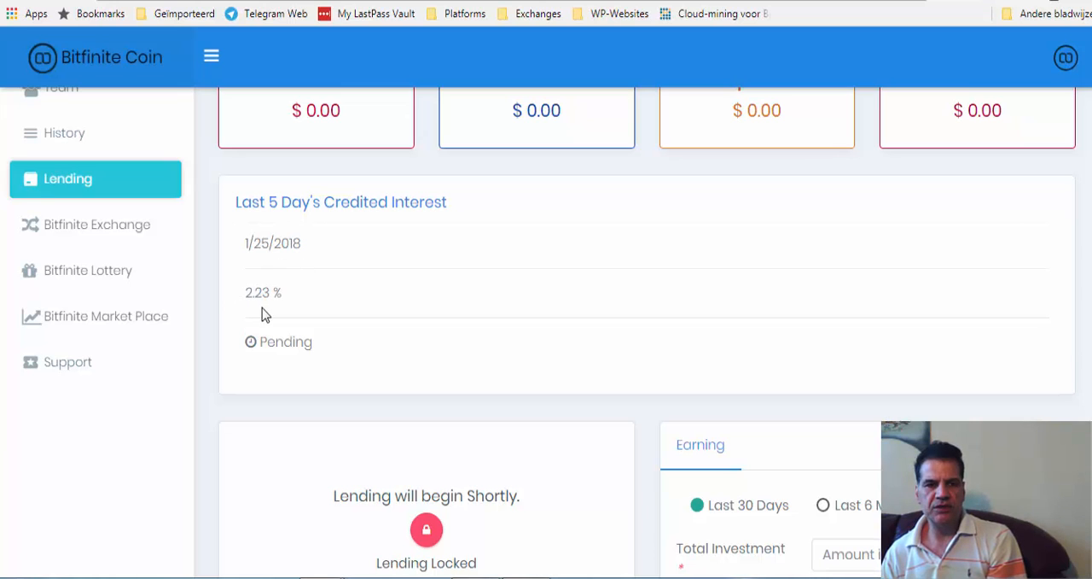
pyautogui.moveTo(297, 310)
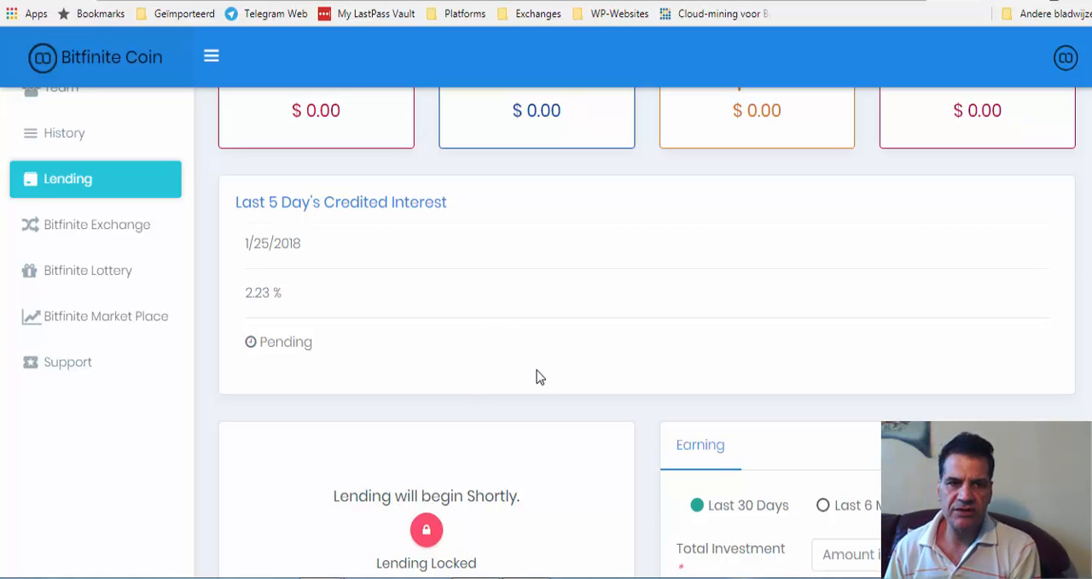
pyautogui.moveTo(512, 399)
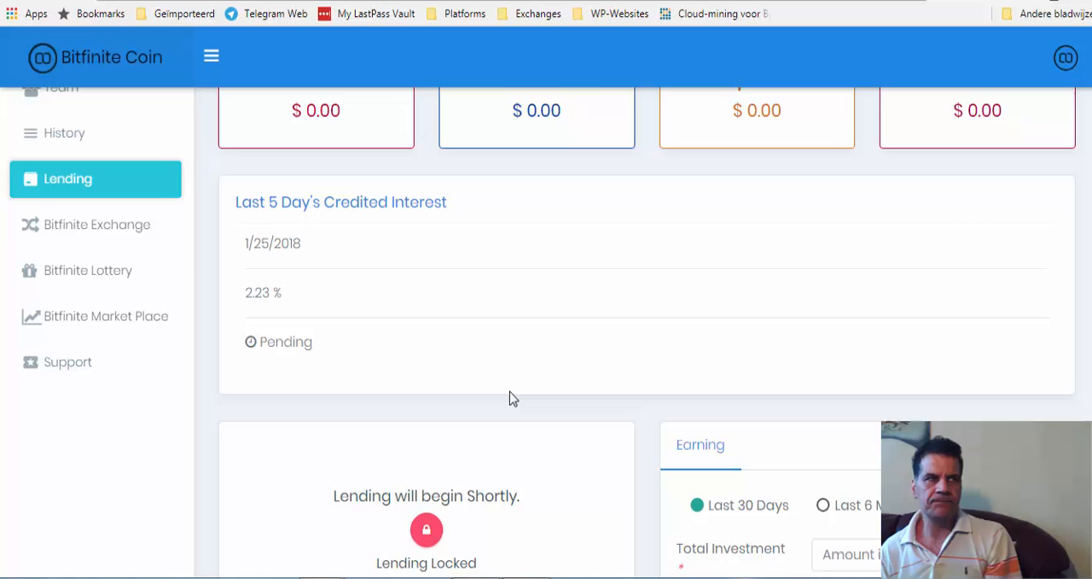
pyautogui.moveTo(555, 368)
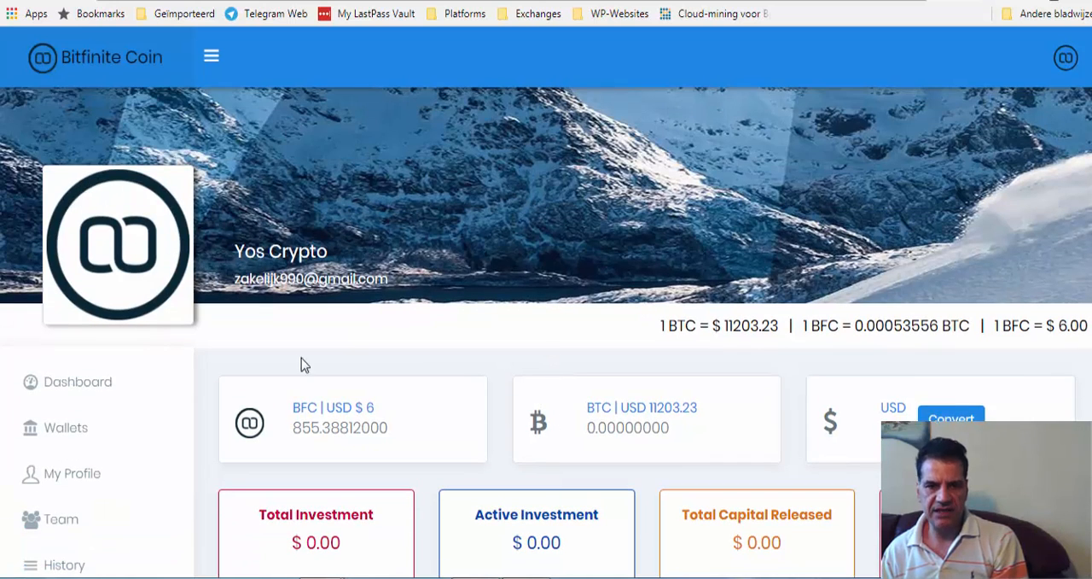
pyautogui.moveTo(570, 386)
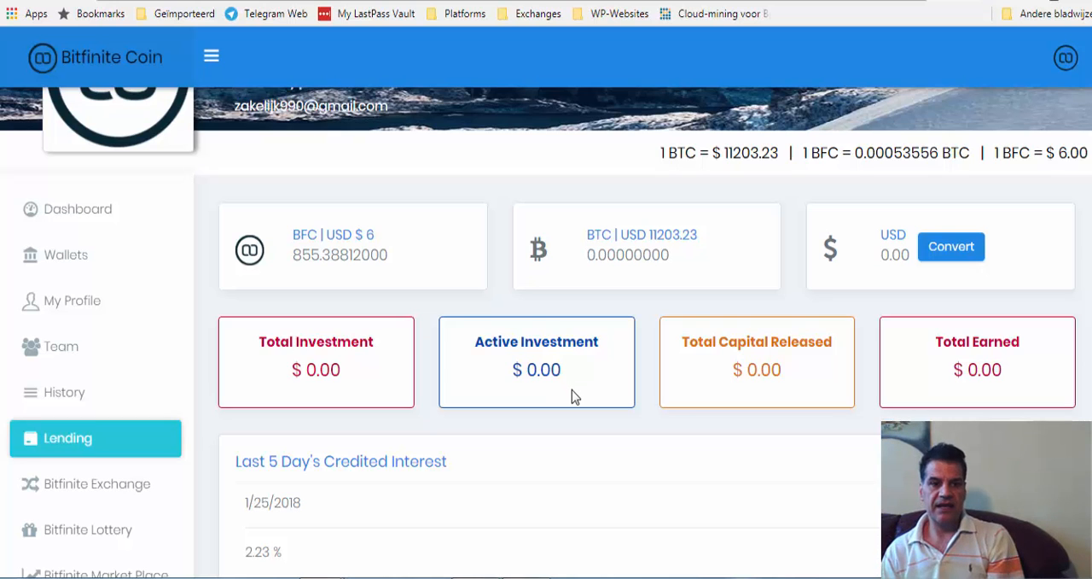
pyautogui.scroll(-3)
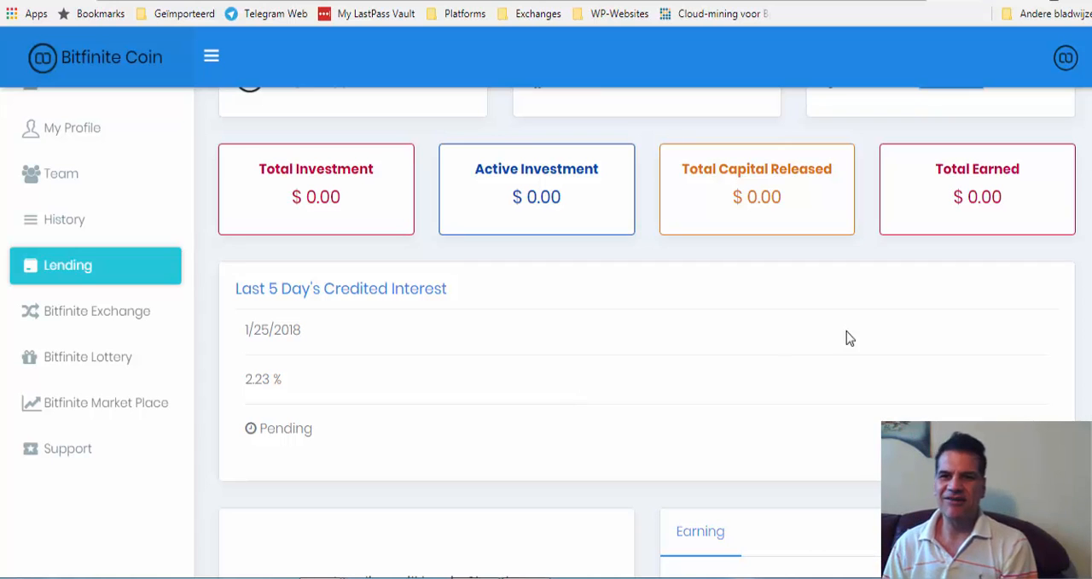
pyautogui.moveTo(730, 300)
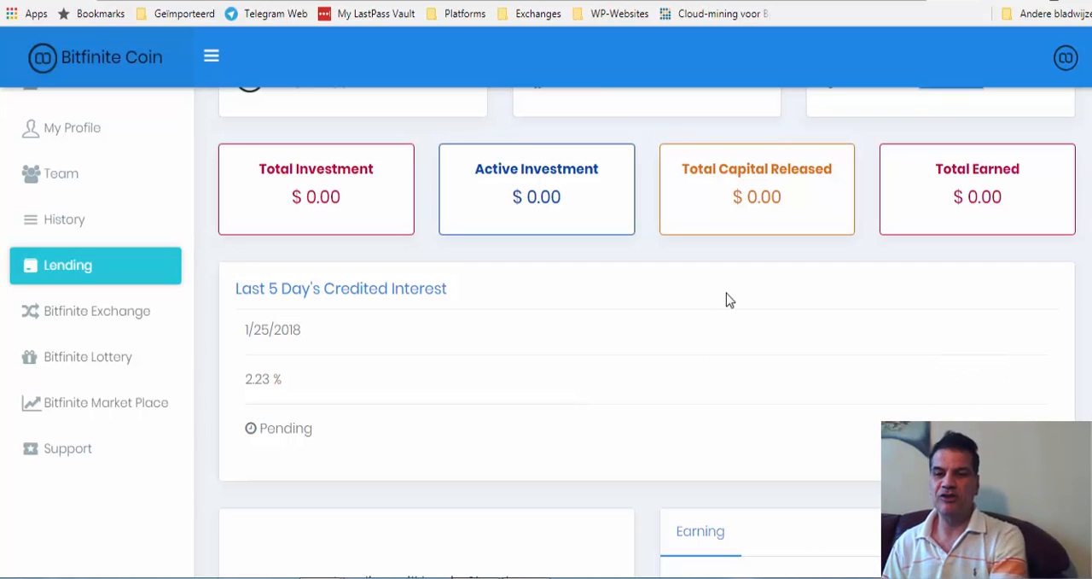